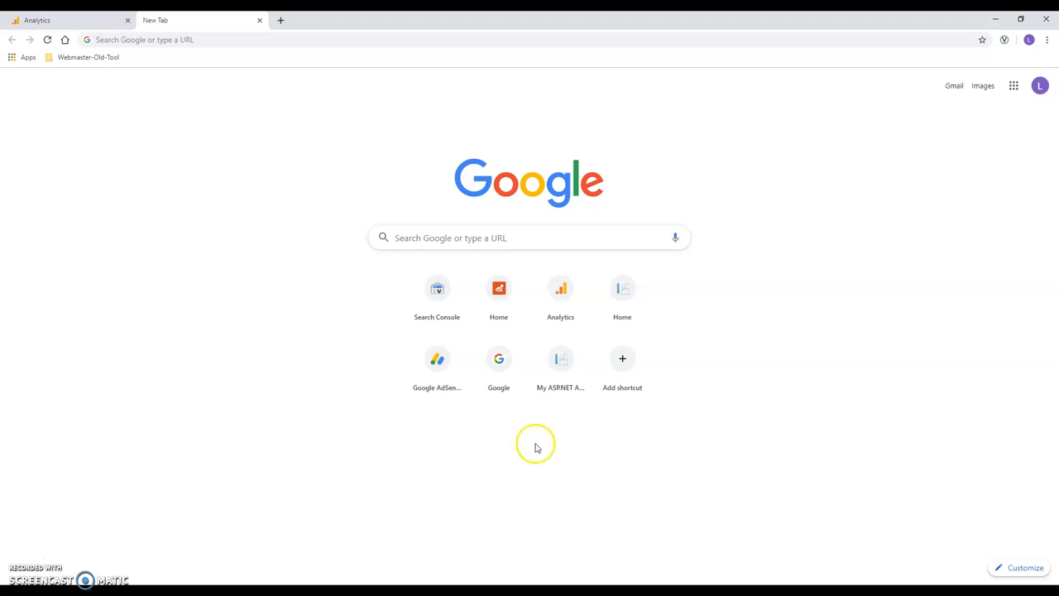
mouse_move(389, 488)
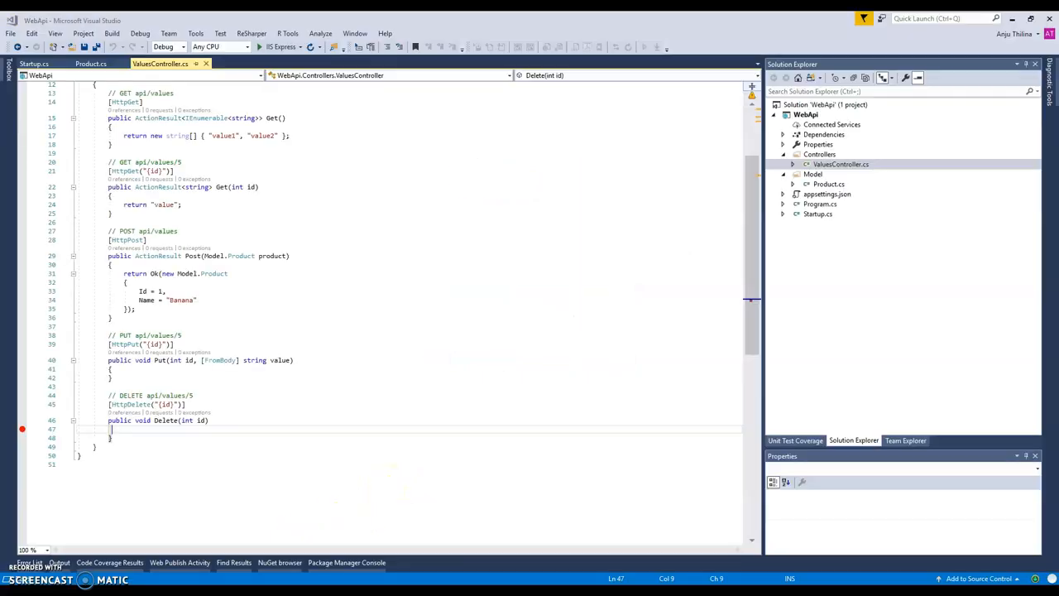
mouse_move(413, 288)
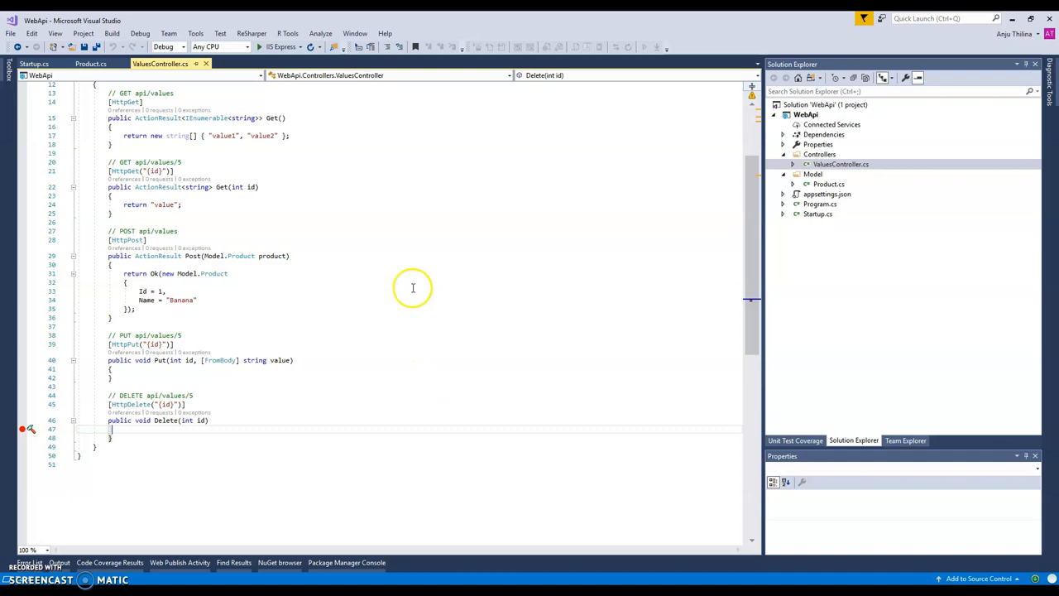
mouse_move(374, 281)
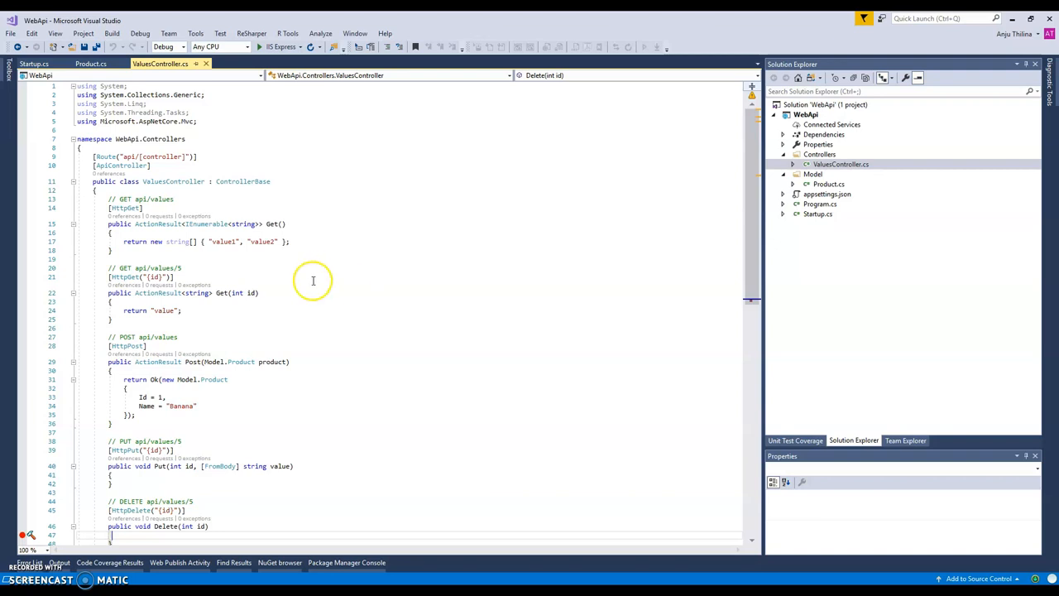
Review ValuesController's HttpPost Post action, which returns a hardcoded Banana product
scroll(down, 3)
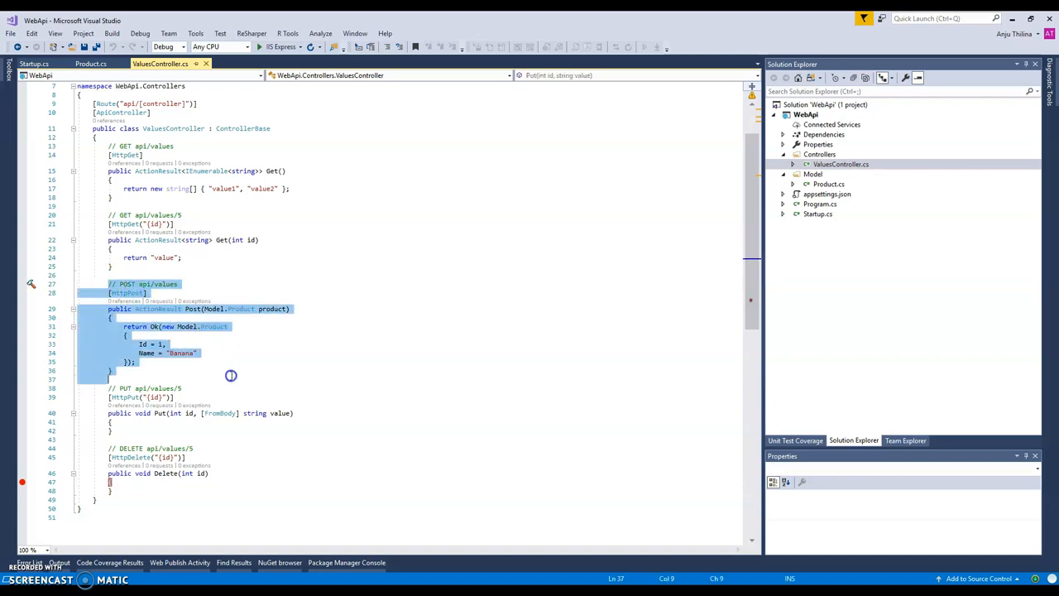
click(232, 375)
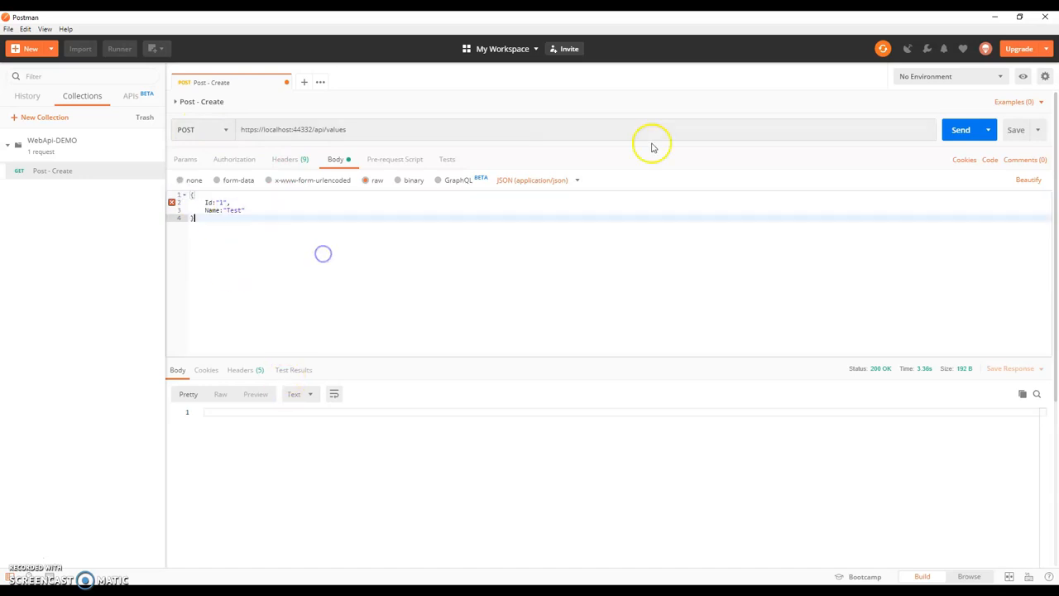
Send the Postman POST to api/values with the Test product body and confirm 200 OK
click(961, 130)
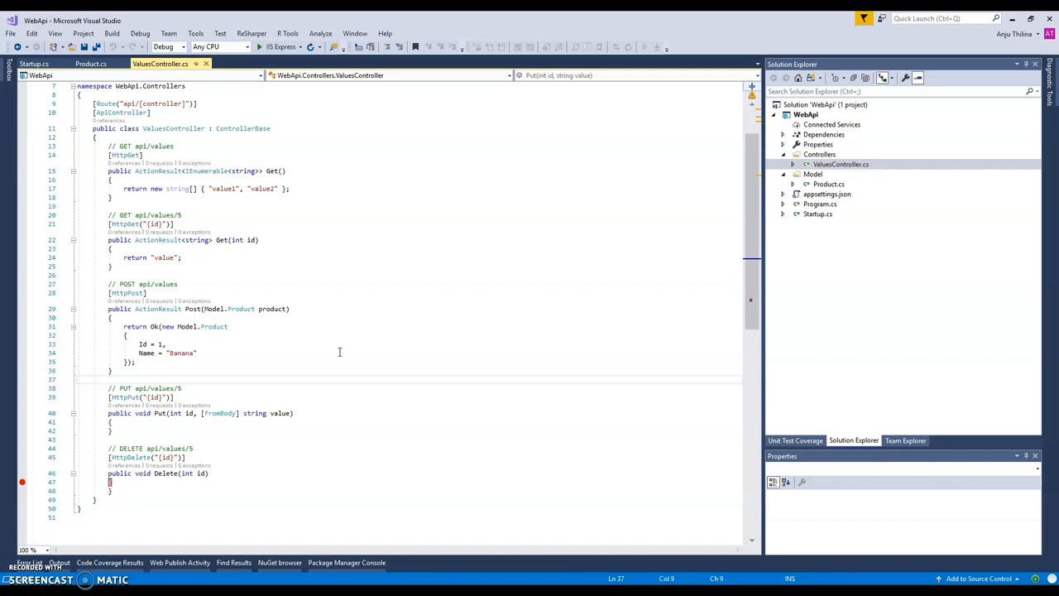
click(108, 379)
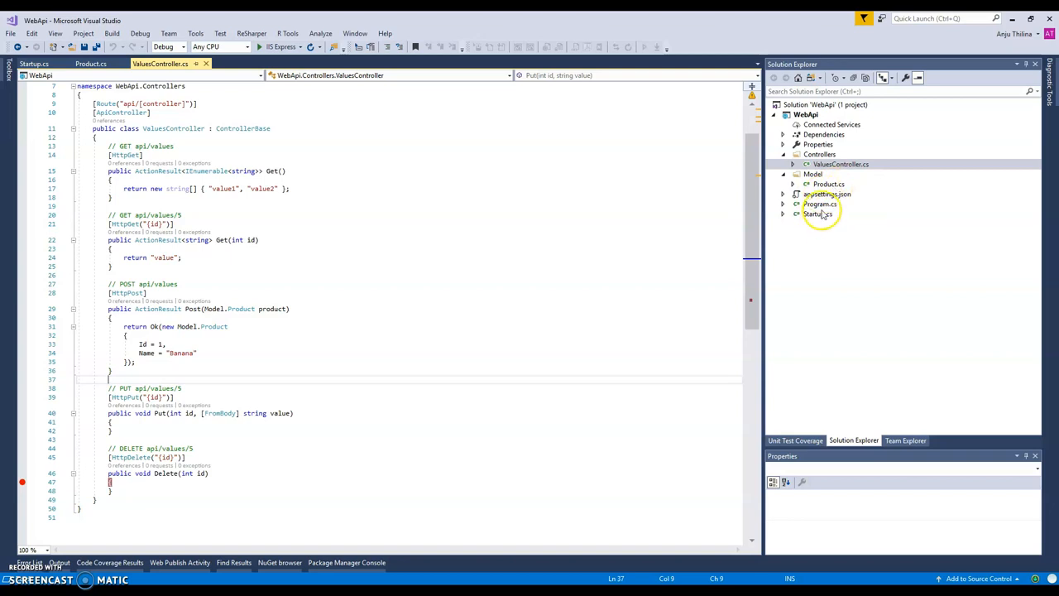
Open Startup.cs and add services.AddMemoryCache() inside ConfigureServices
double_click(818, 213)
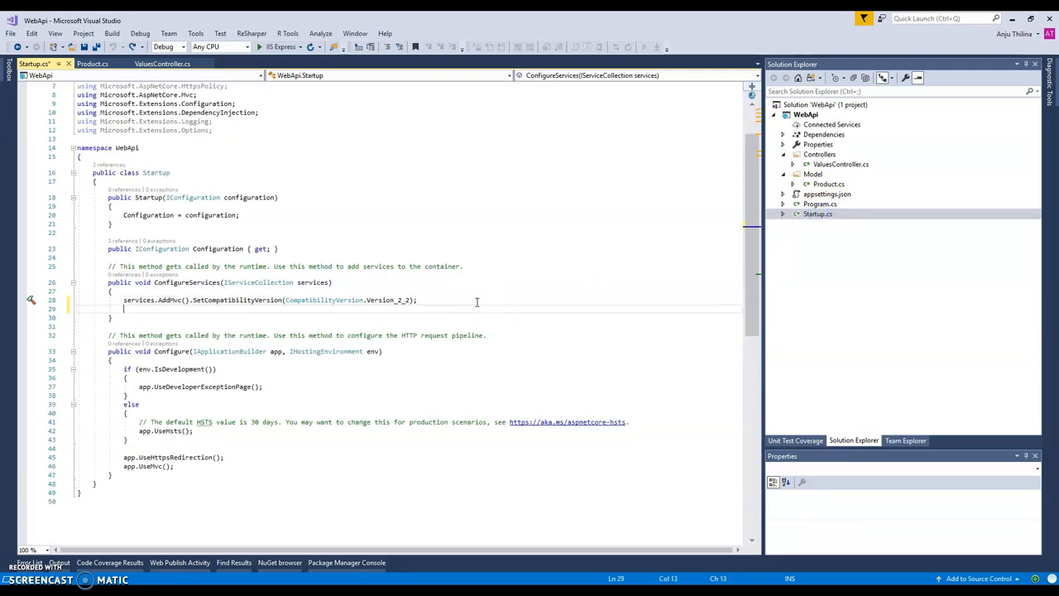
text(services)
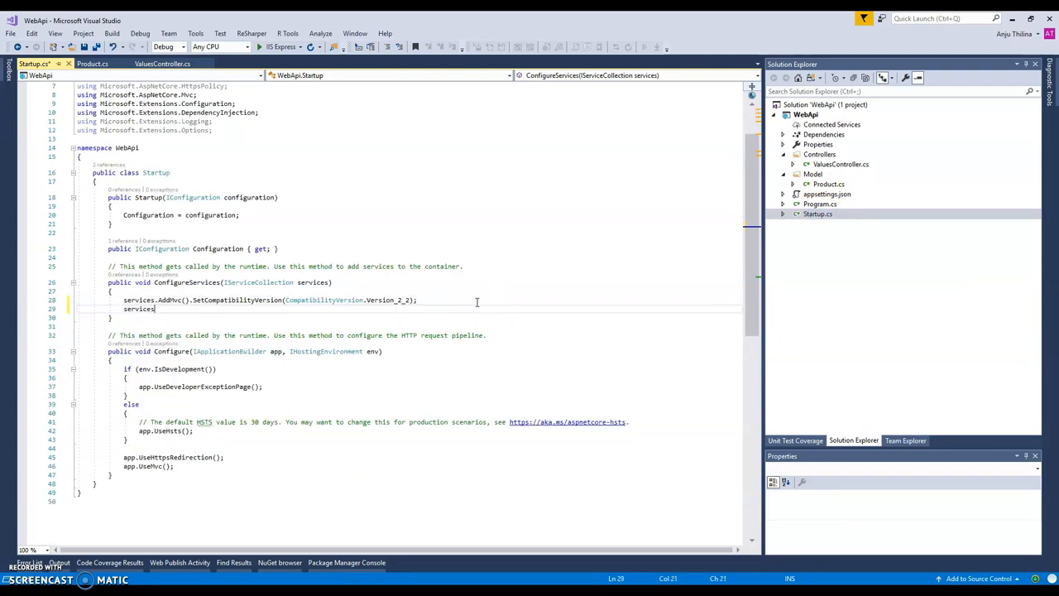
text(MemoryCache();)
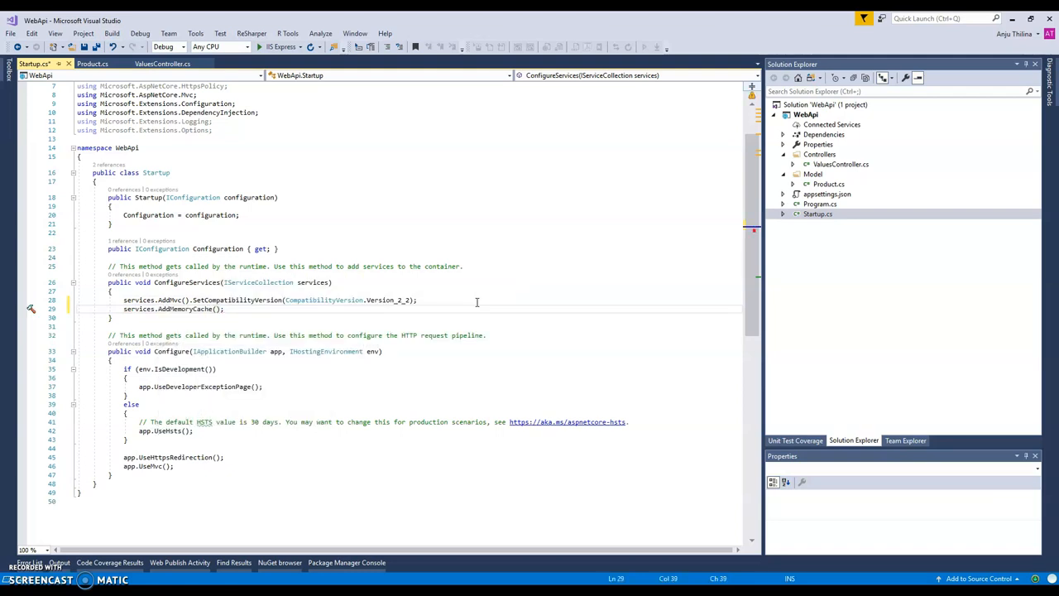
mouse_move(199, 308)
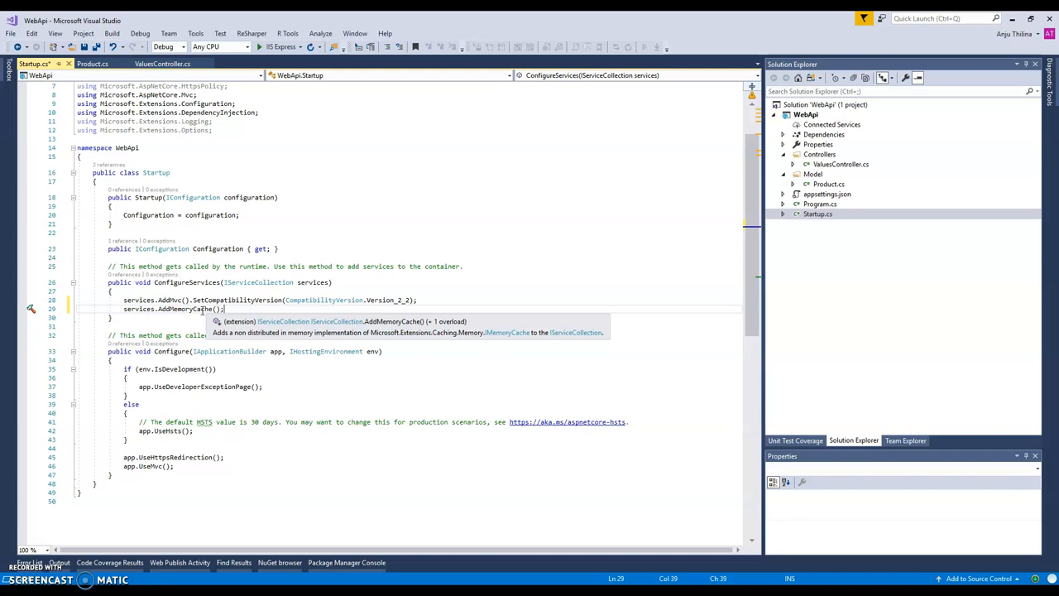
mouse_move(448, 354)
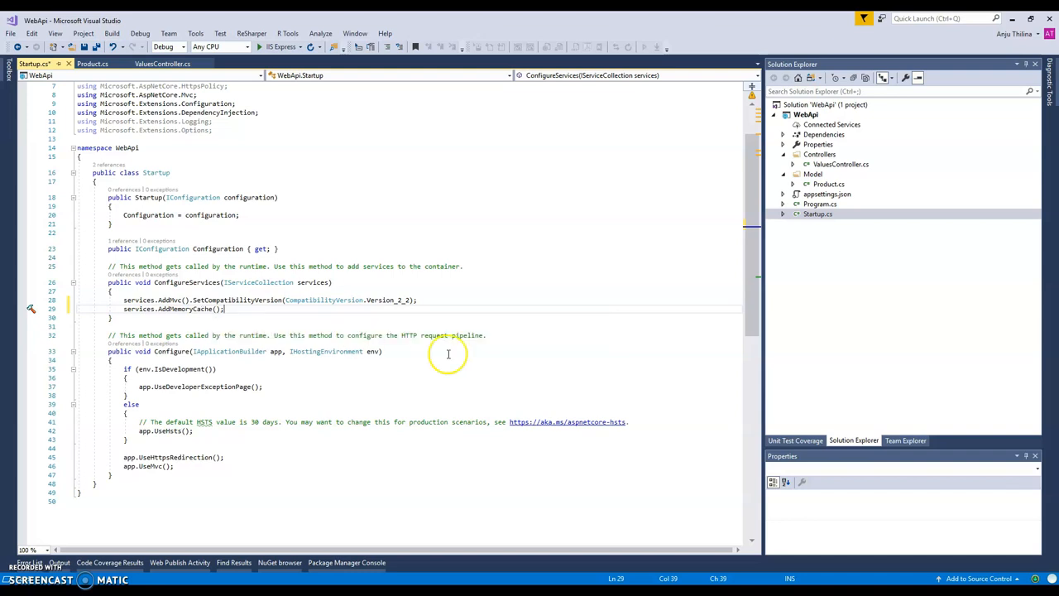
mouse_move(831, 168)
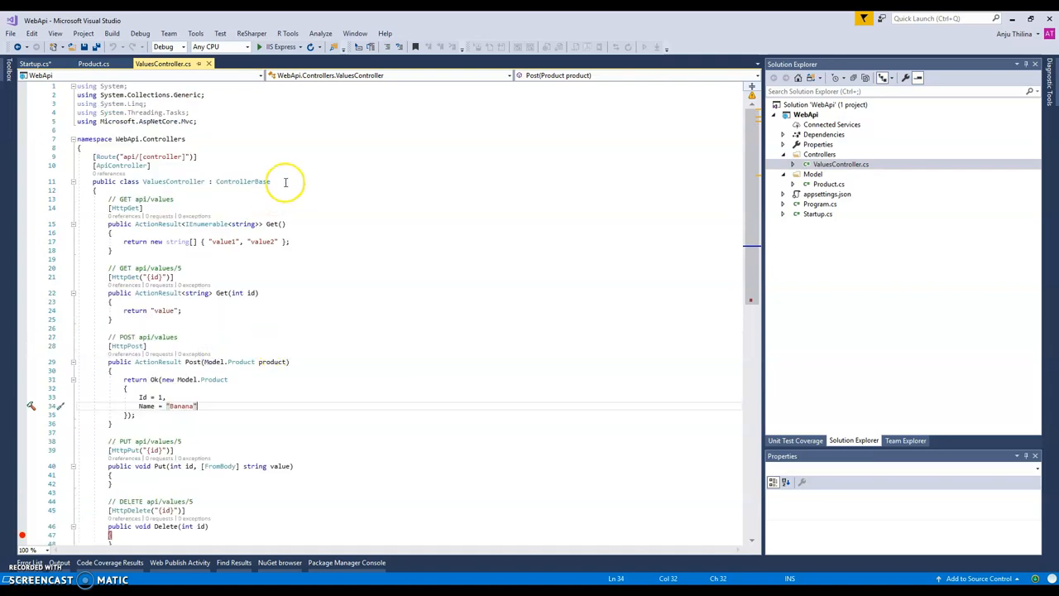
Rename the ValuesController class to ProductController and its file to ProductController.cs
scroll(down, 3)
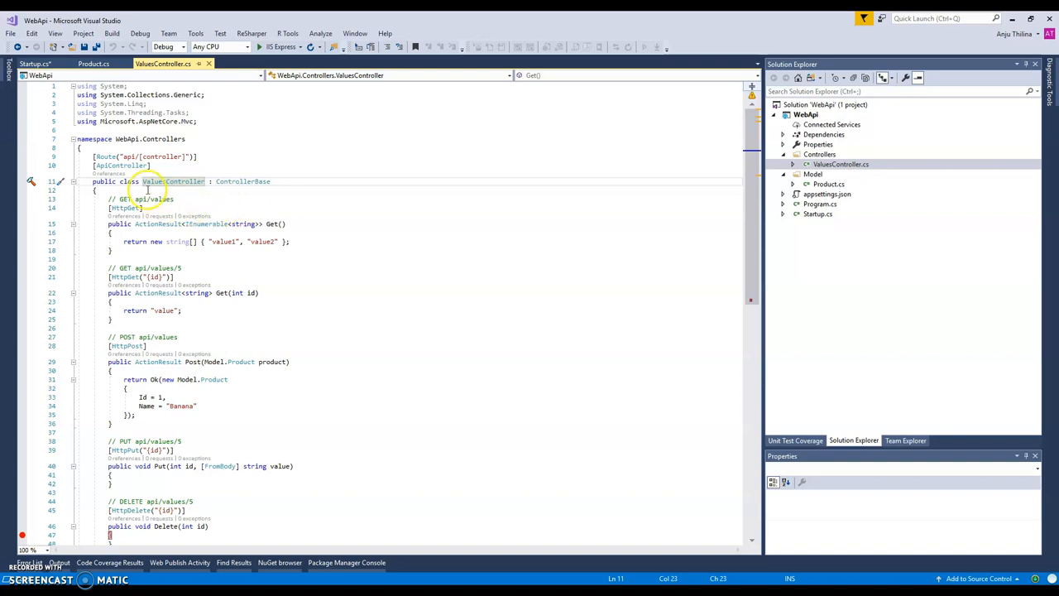
double_click(174, 181)
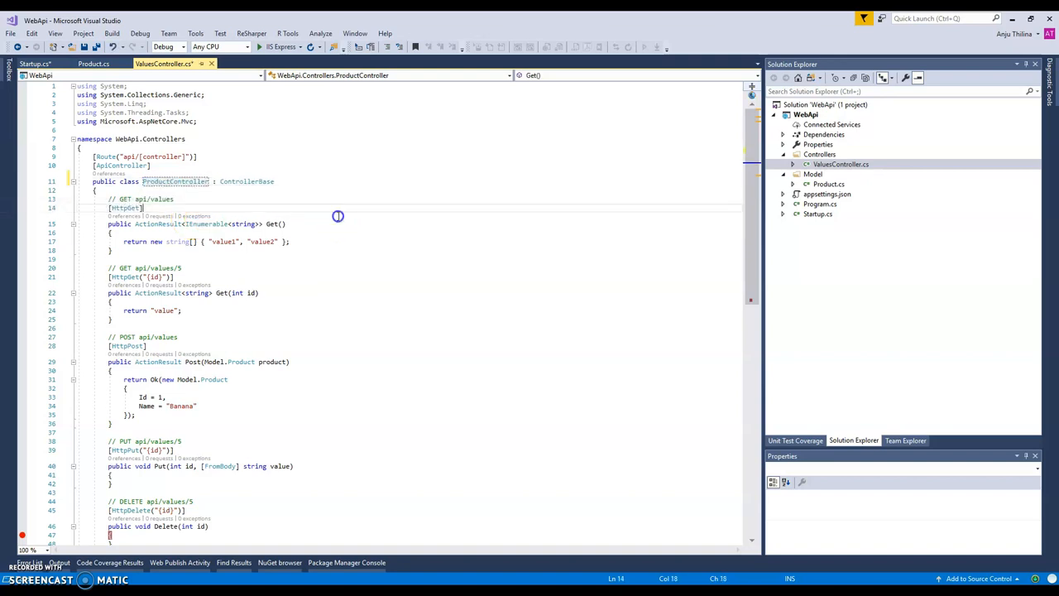
double_click(175, 181)
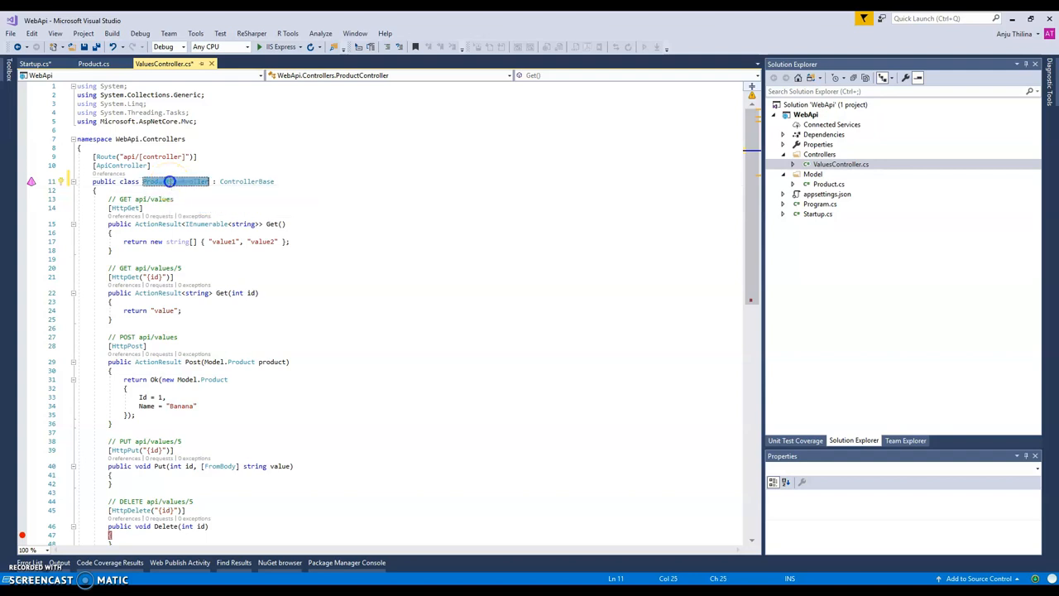
click(841, 163)
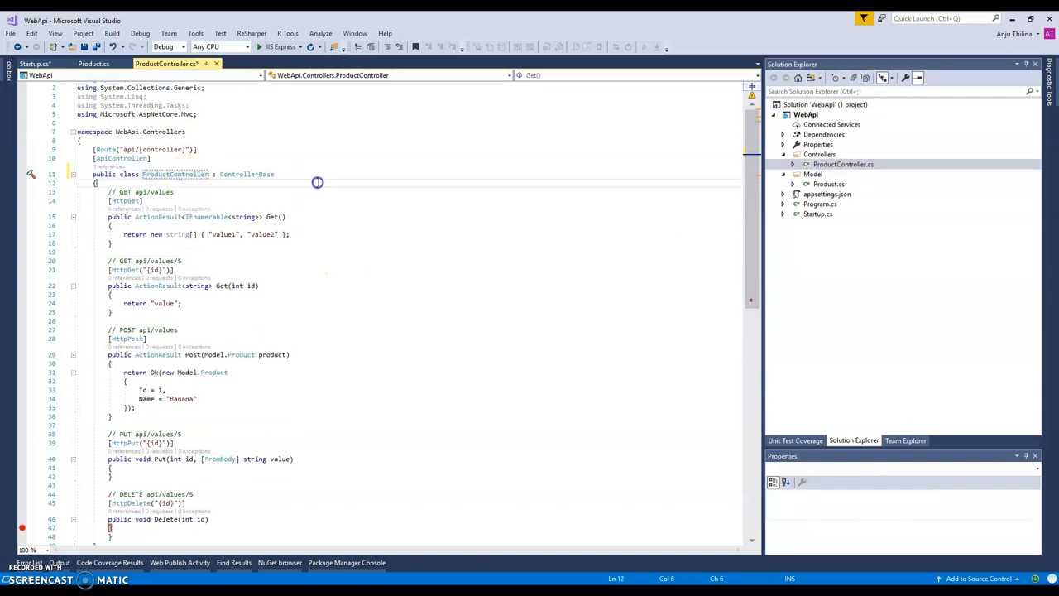
Add a private readonly IMemoryCache _memoryCache field and inject IMemoryCache memoryCache in the constructor
key(enter)
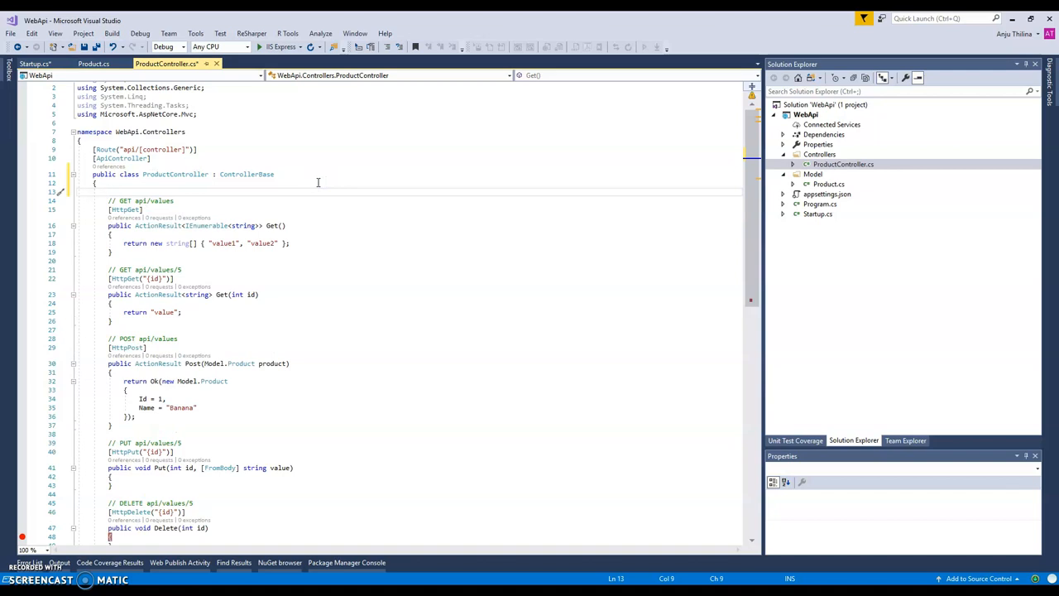
text(public ProductController()
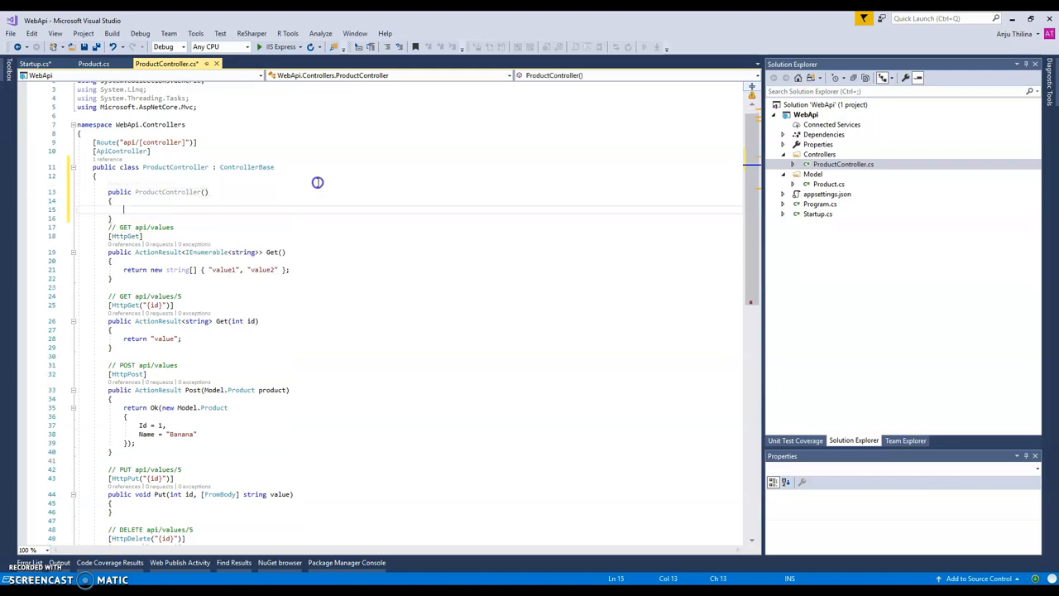
text(private)
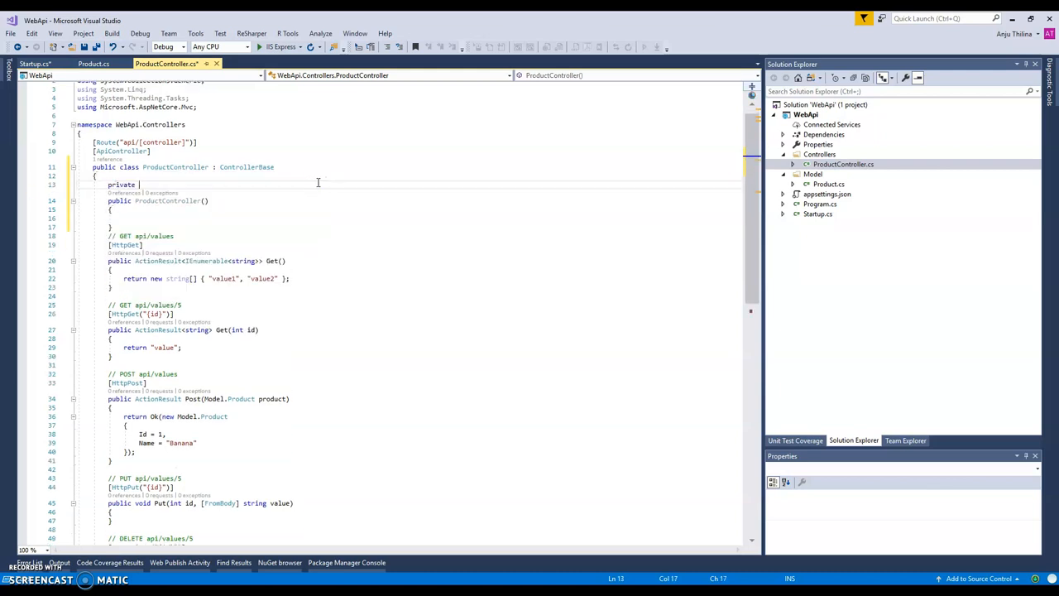
text(readonly)
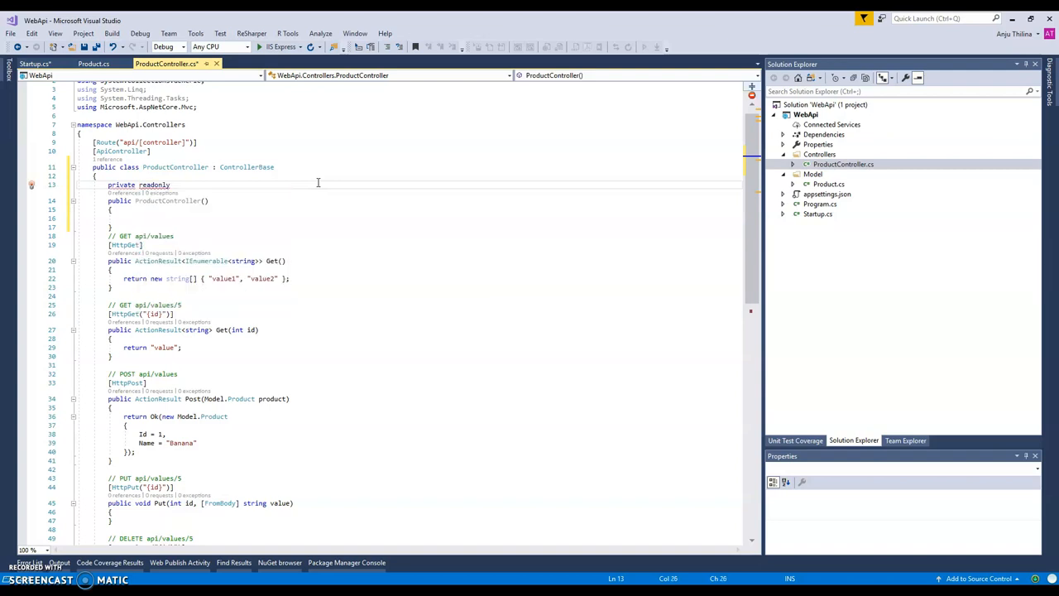
text(I)
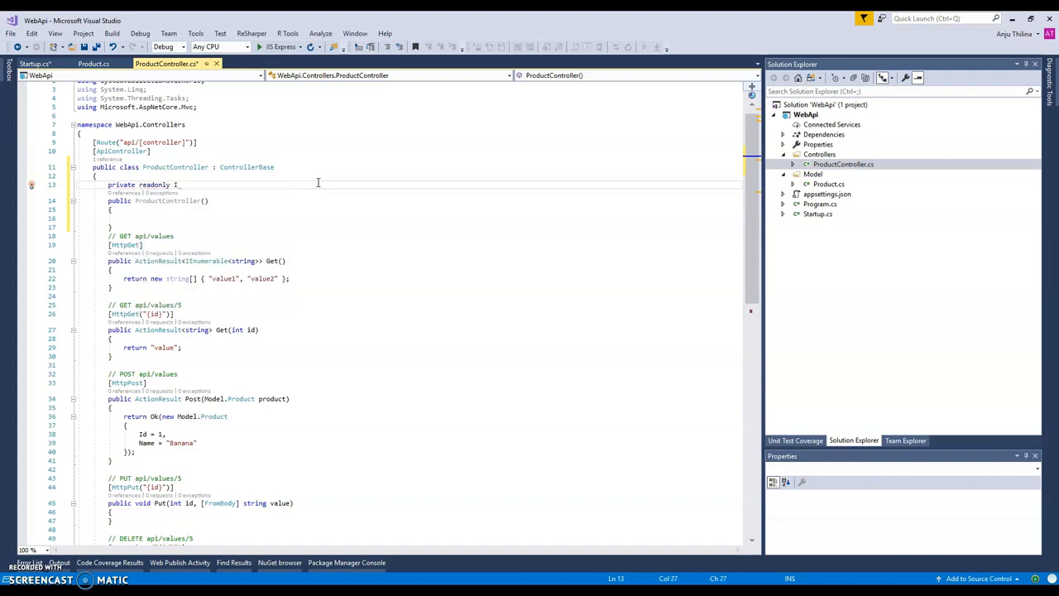
text(Ie)
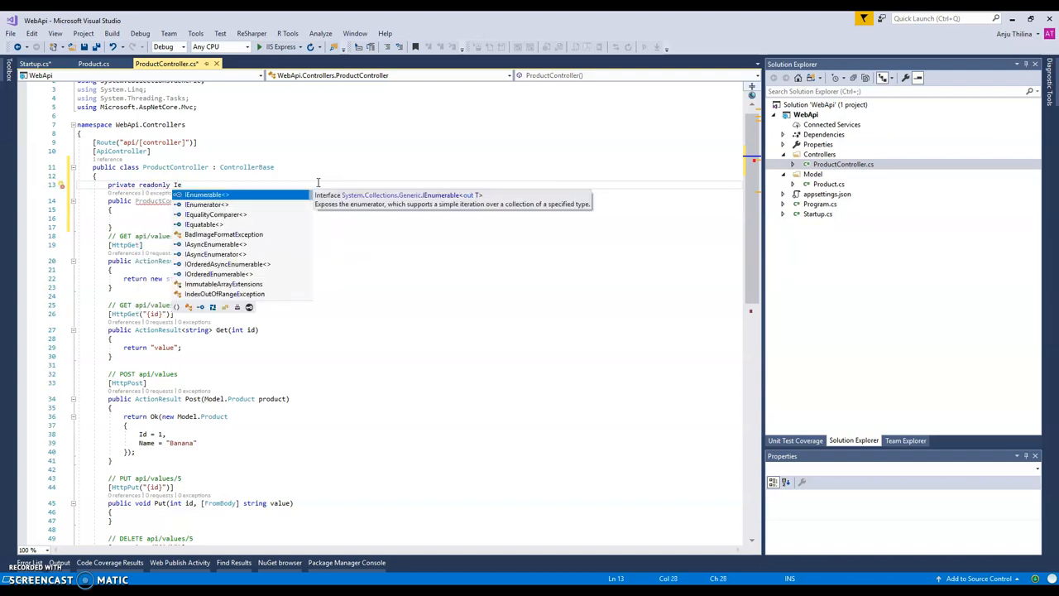
text(mem)
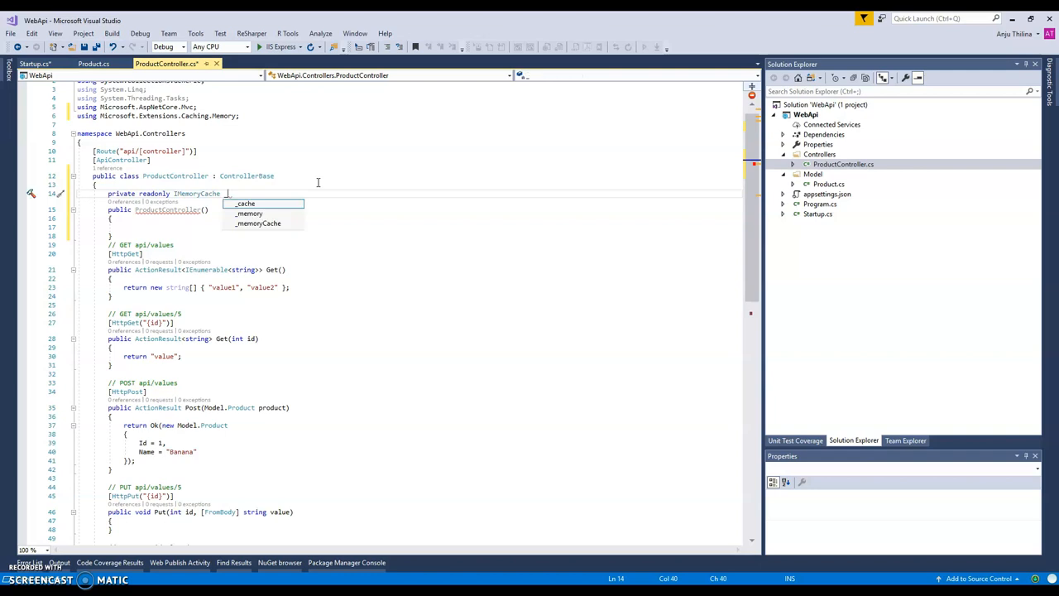
text(_cache)
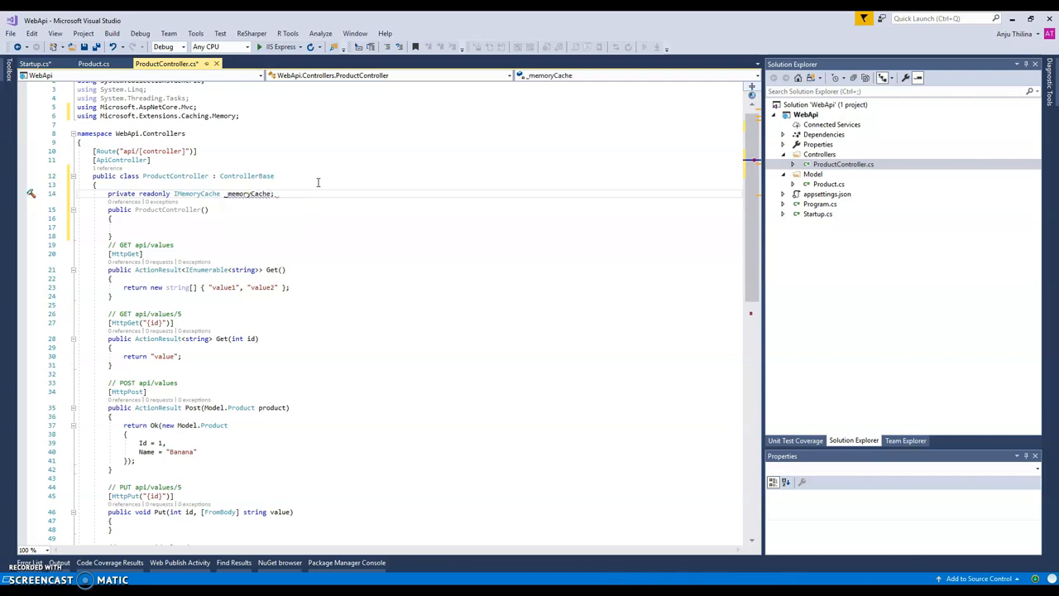
mouse_move(196, 193)
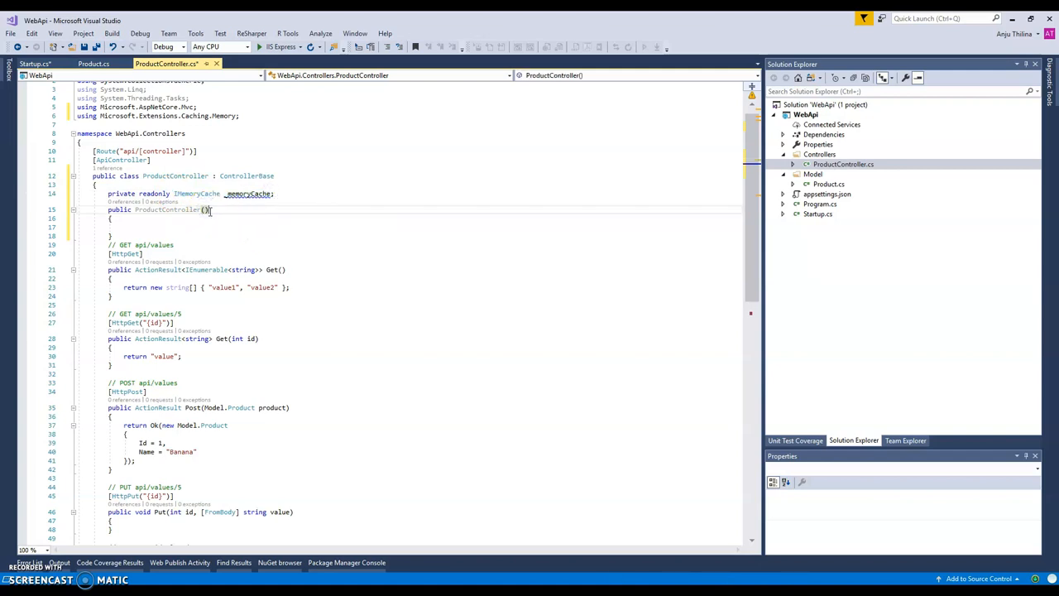
text(IMemoryCache _memoryCache)
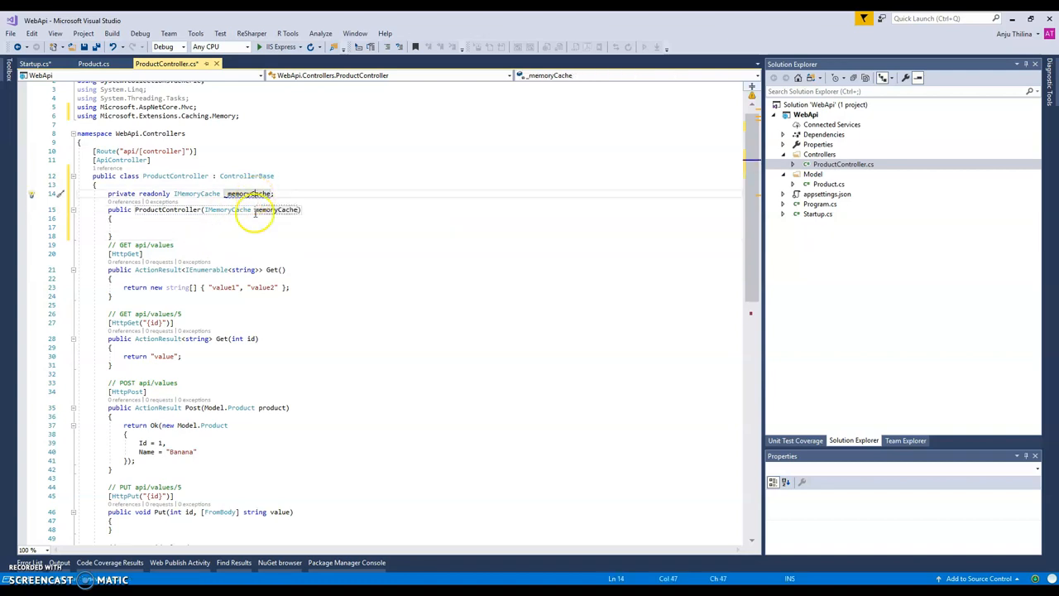
mouse_move(248, 194)
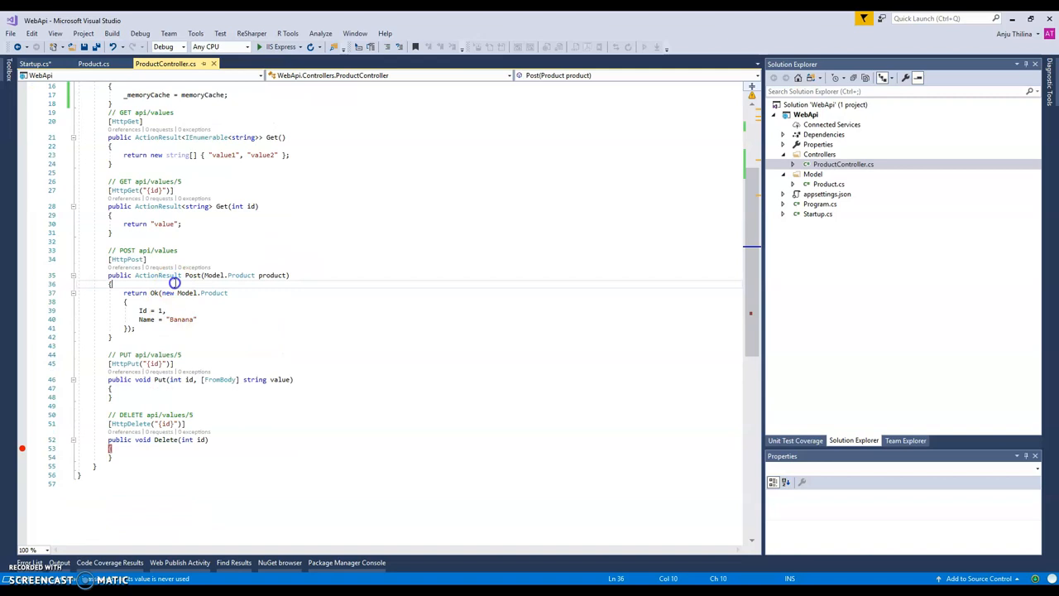
In Post, store the product with _memoryCache.Set(product.Id, product)
text(_memoryCache.Set()
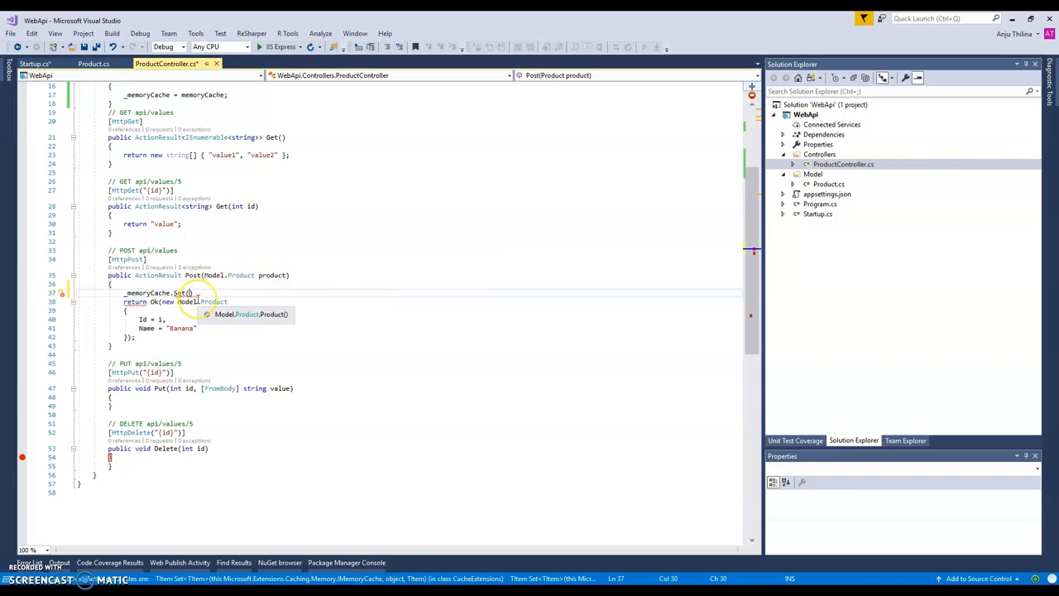
text(product.Id,)
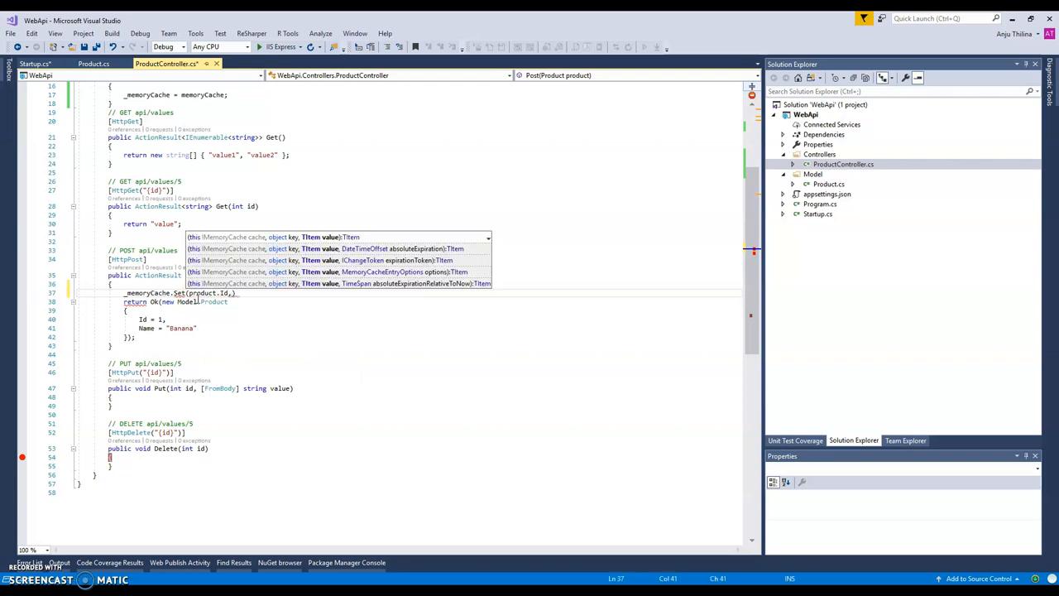
text(product)
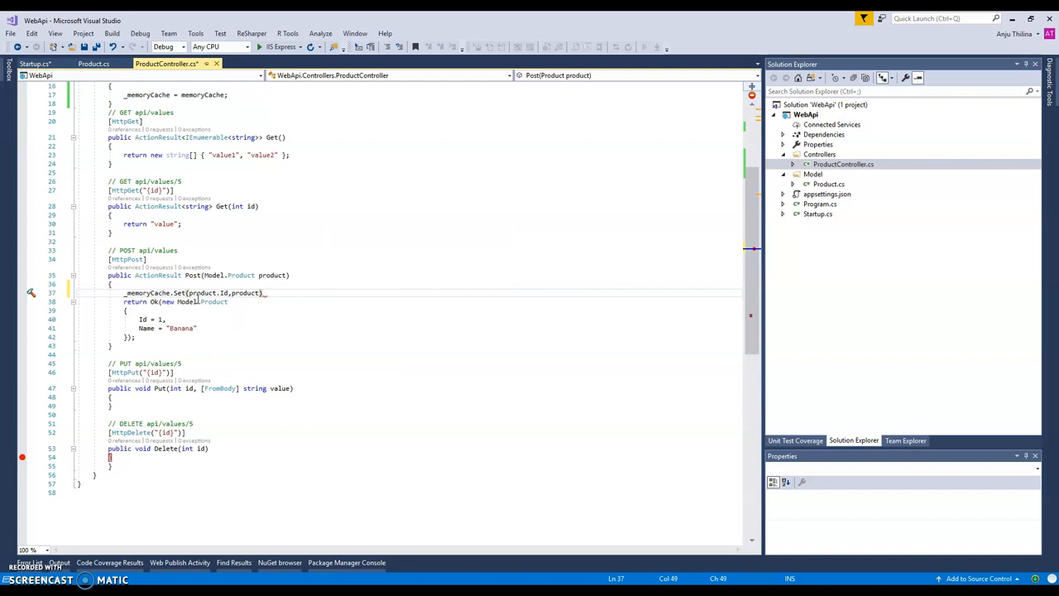
text(;)
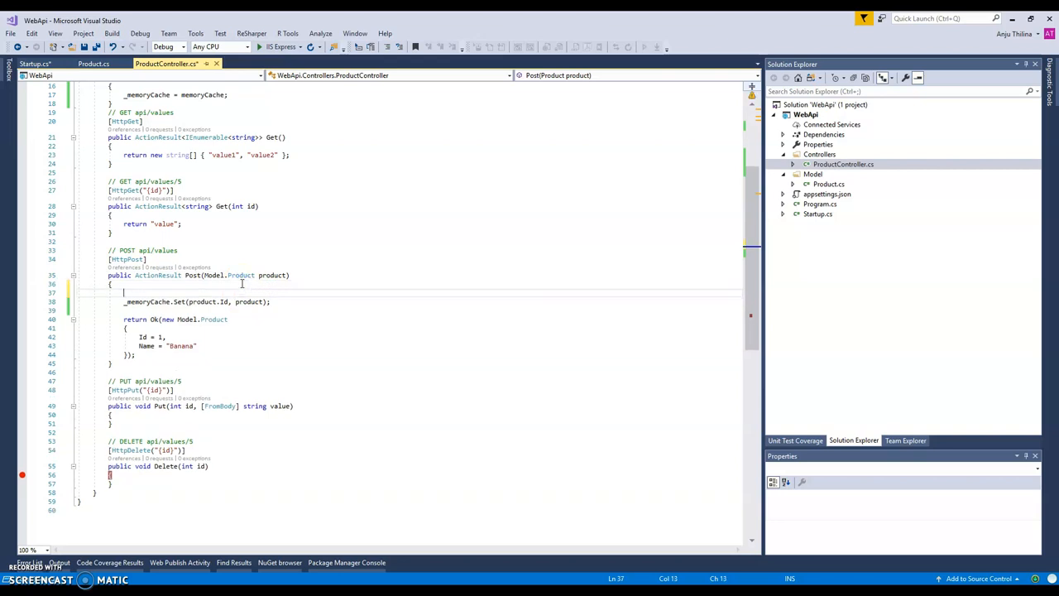
Add '//some business logic' and '//save to db' comments and make Post return Ok()
text(//some)
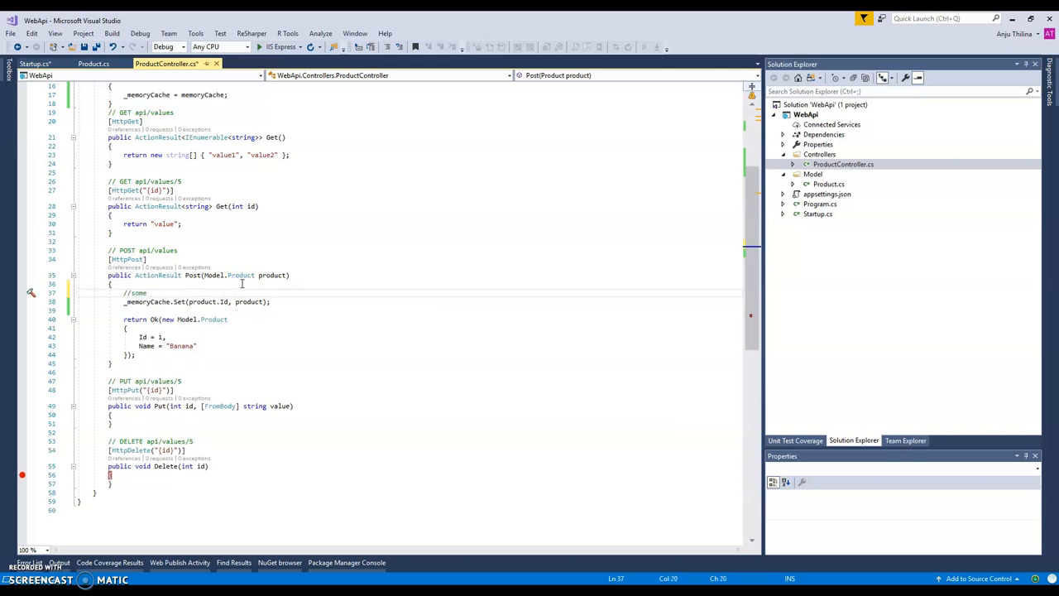
text(business lo)
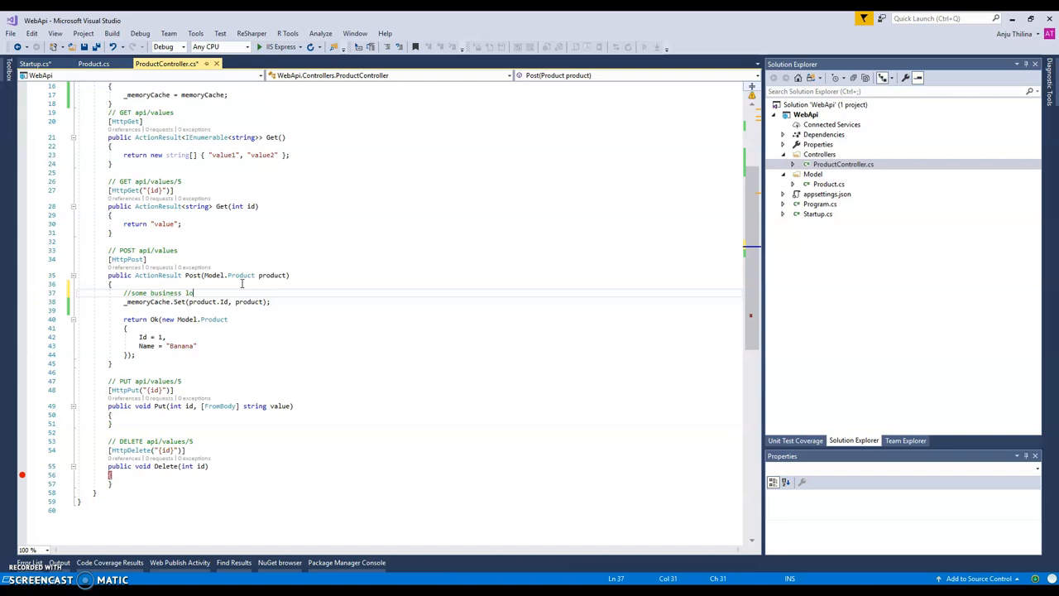
text(gic)
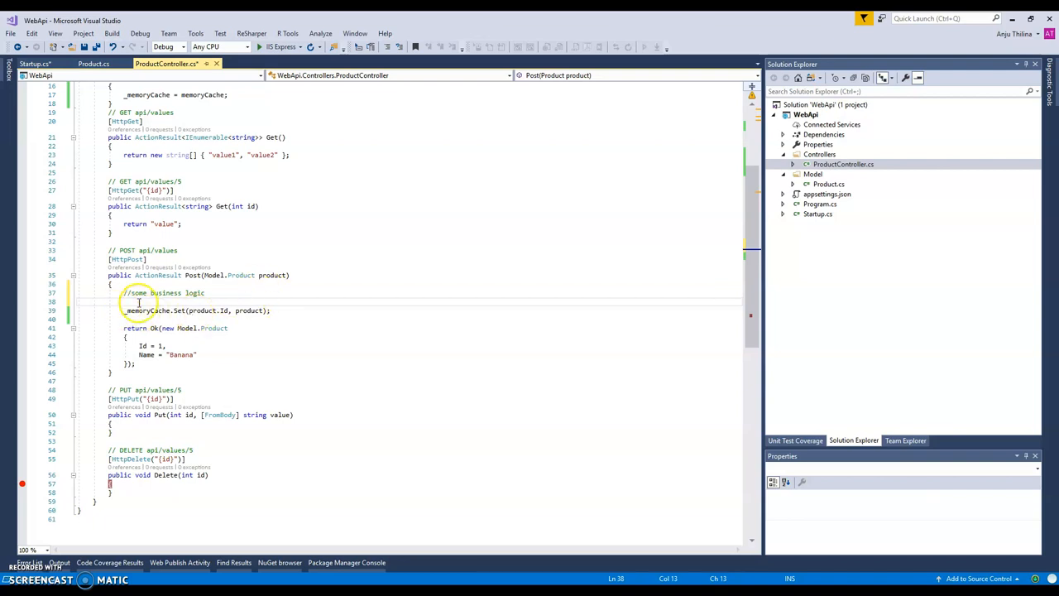
text(//save to db)
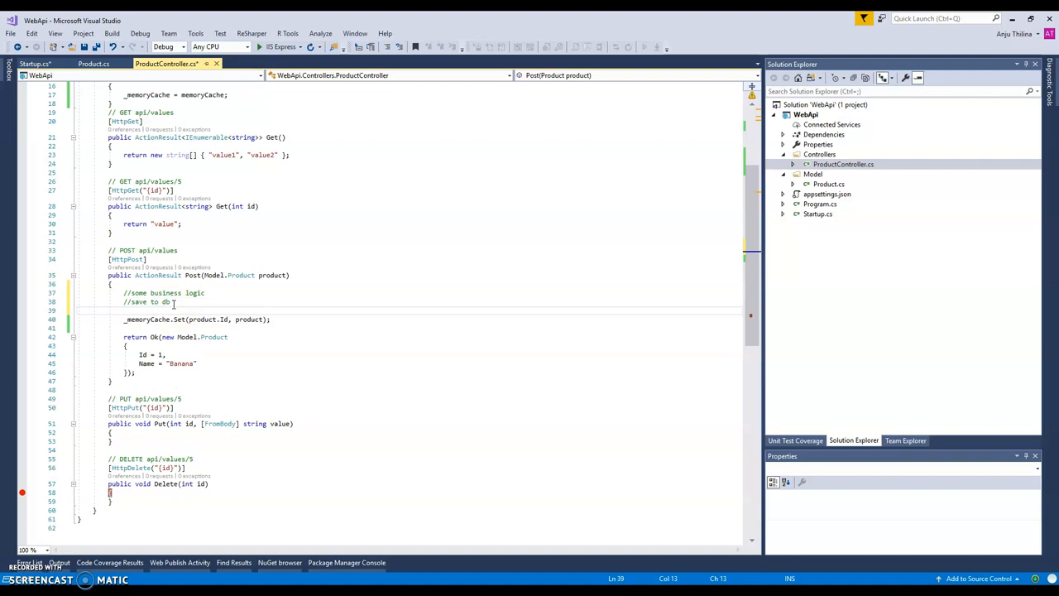
double_click(147, 301)
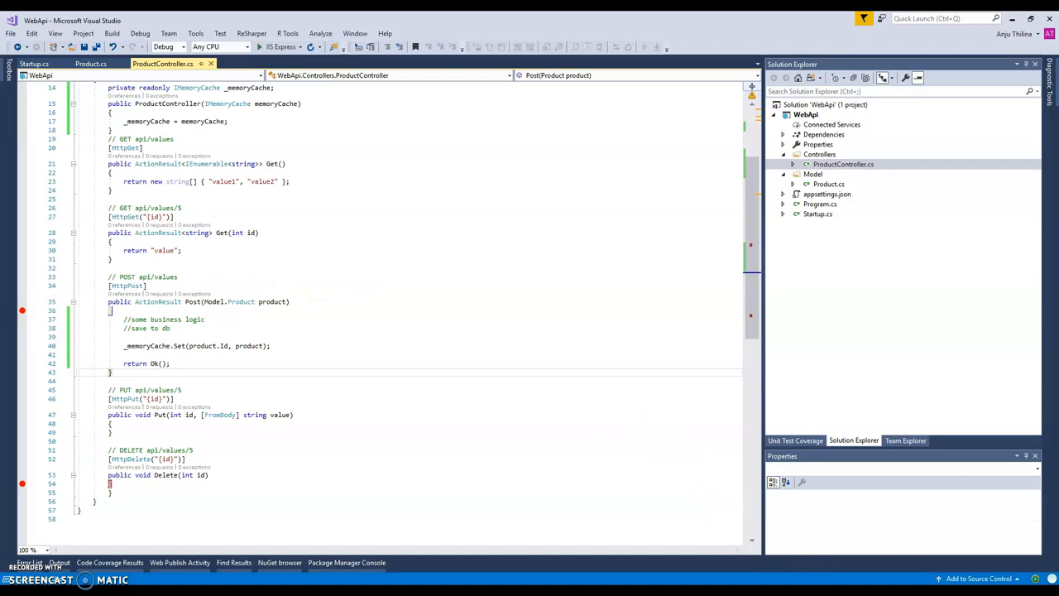
Change the Postman POST URL from api/values to api/products
click(968, 130)
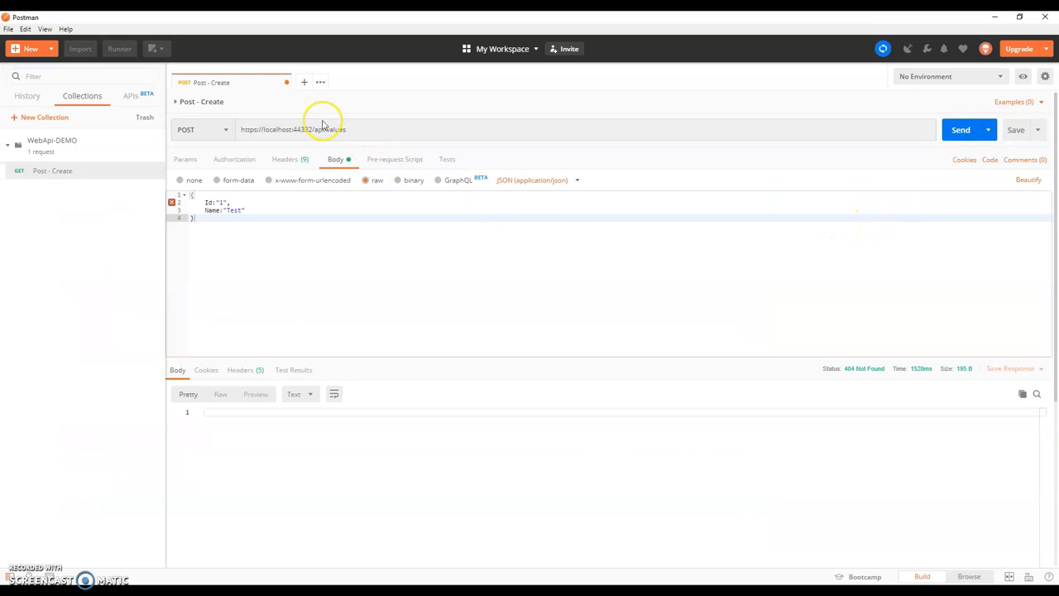
double_click(327, 129)
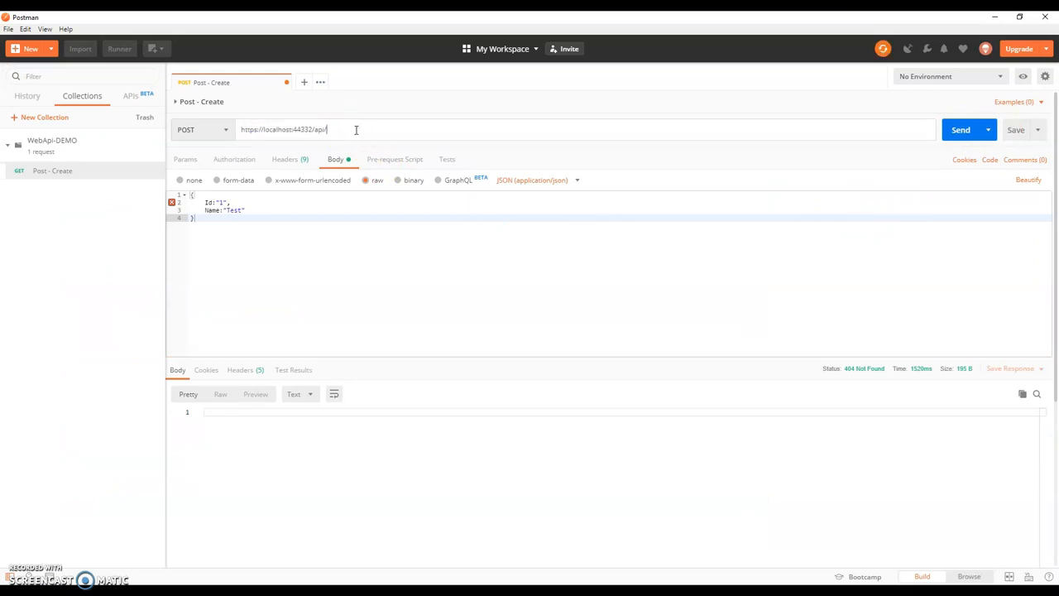
text(product)
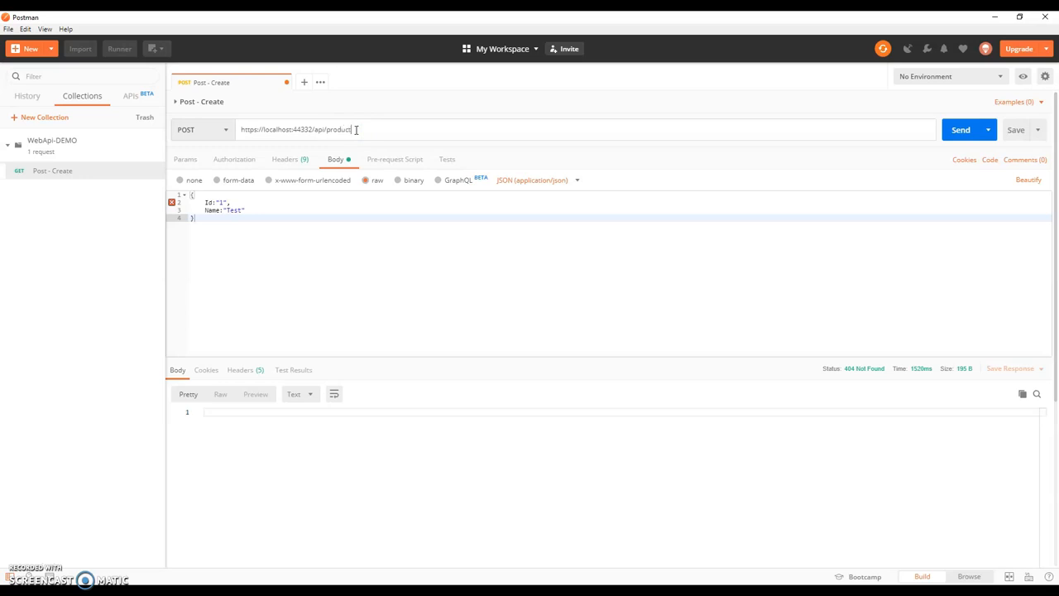
text(s)
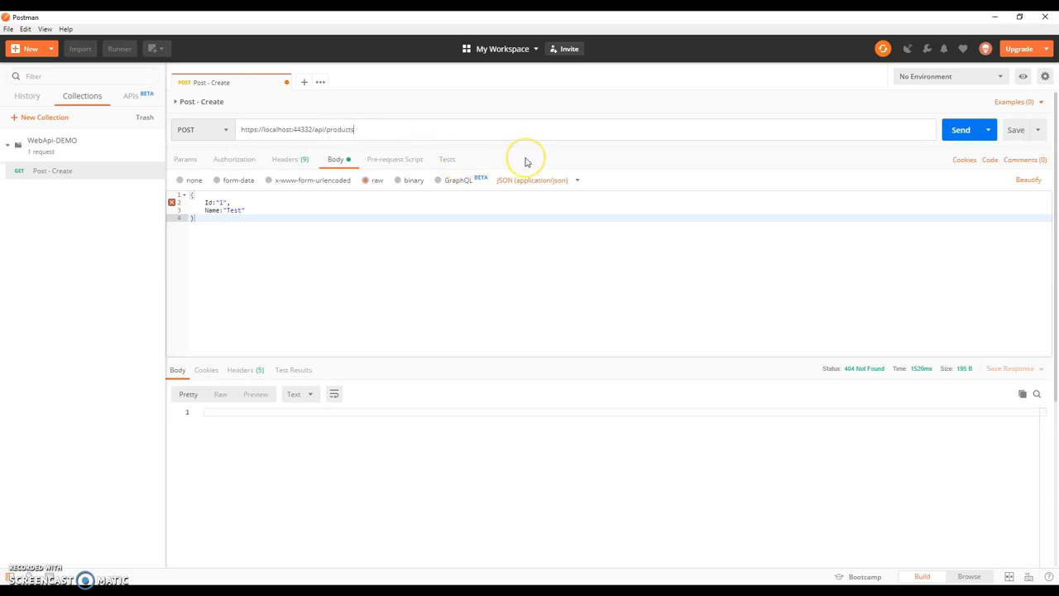
mouse_move(980, 19)
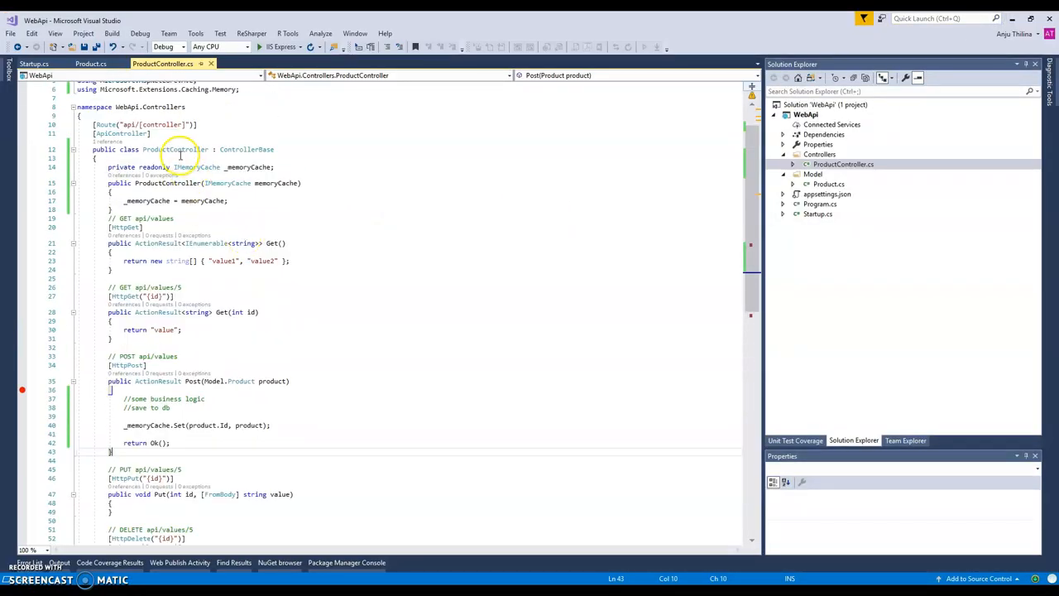
Rename class and constructor to ProductsController and update route comments to api/Products
text(s)
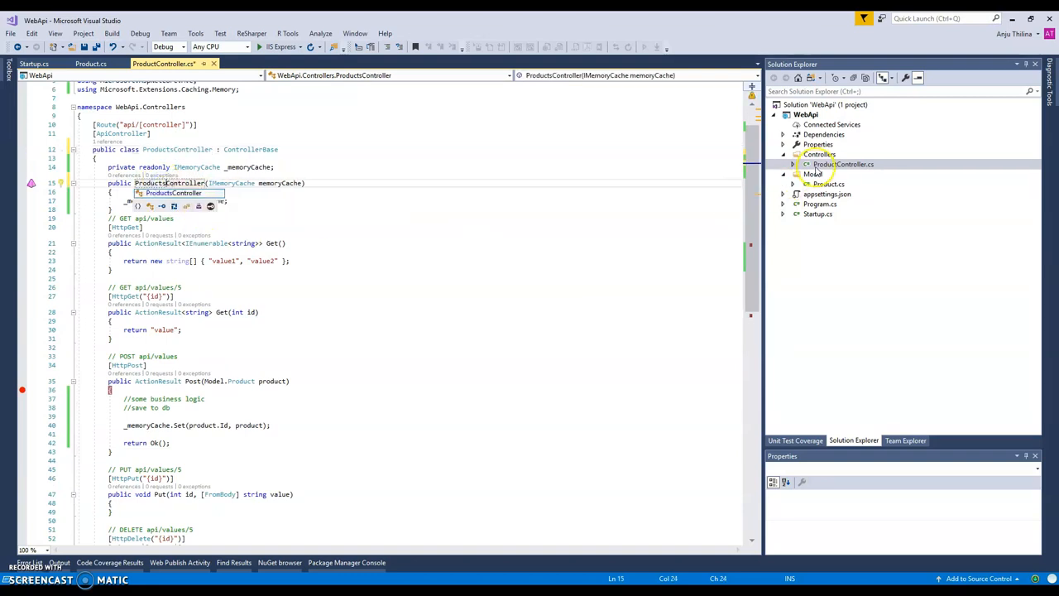
click(842, 163)
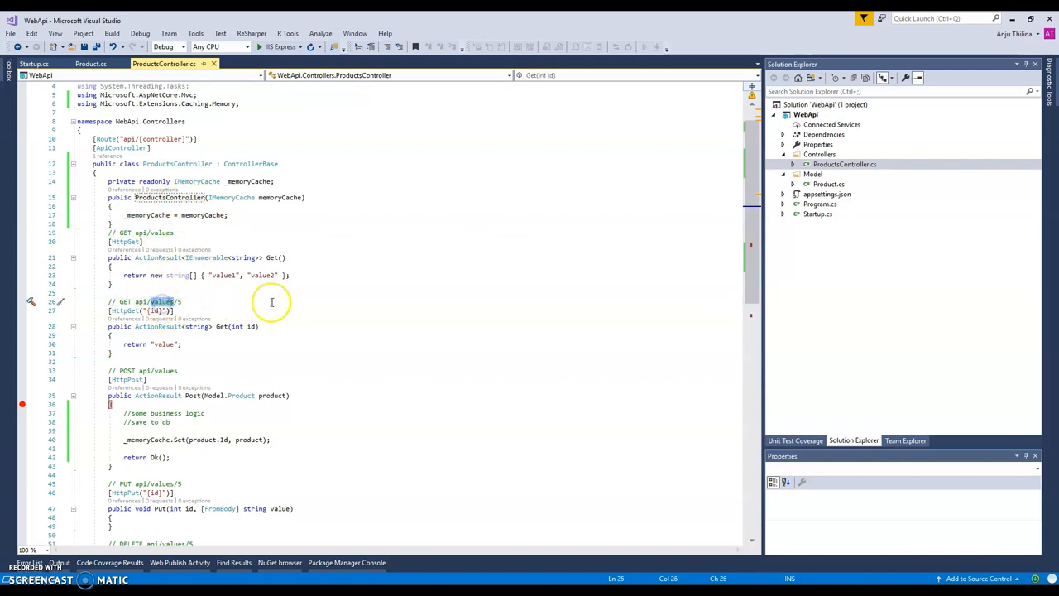
text(proudct)
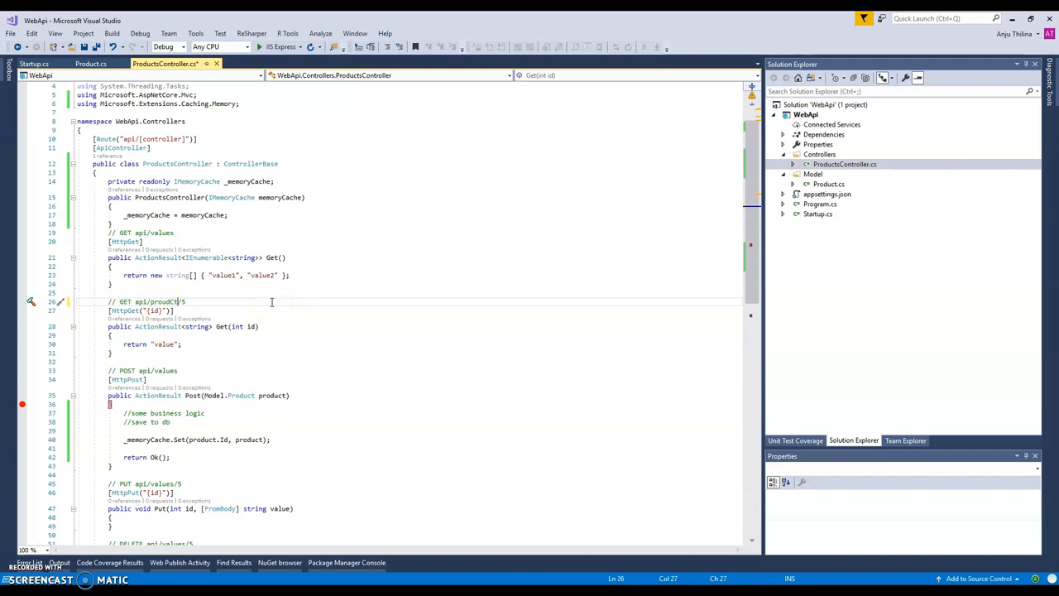
key(BackSpace)
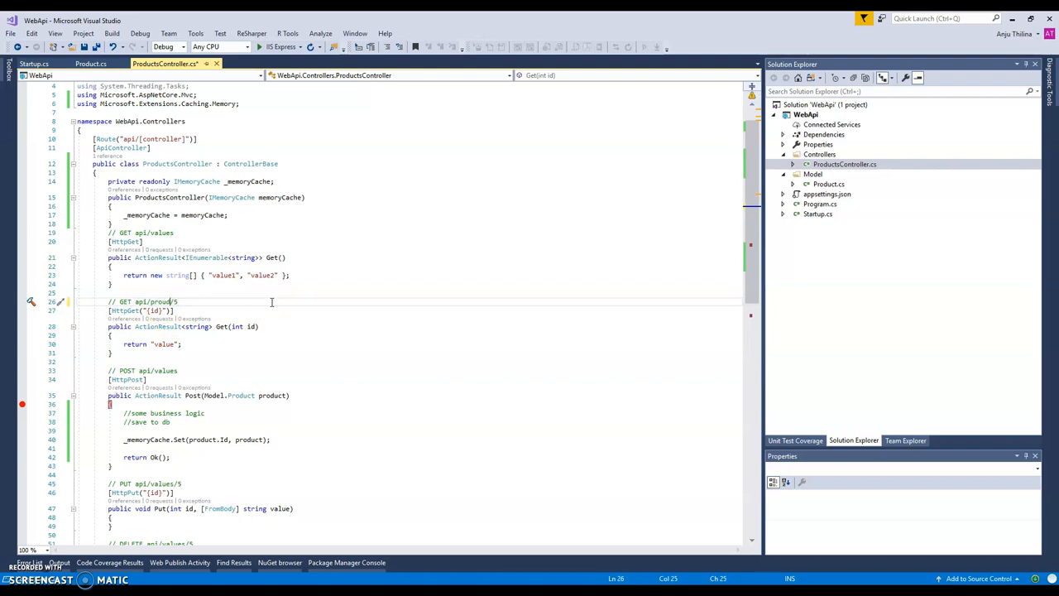
text(products)
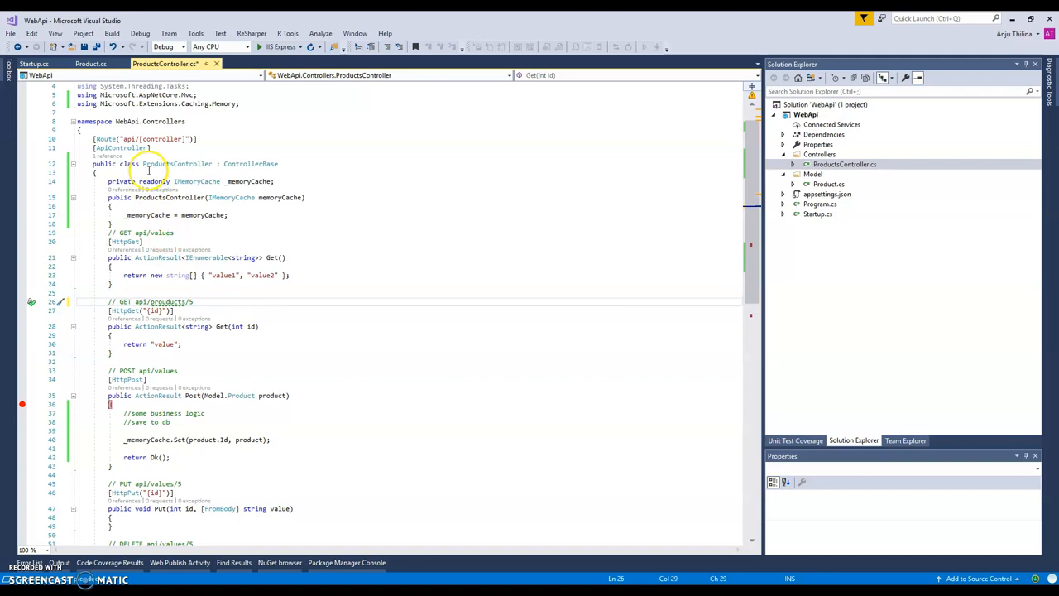
double_click(164, 163)
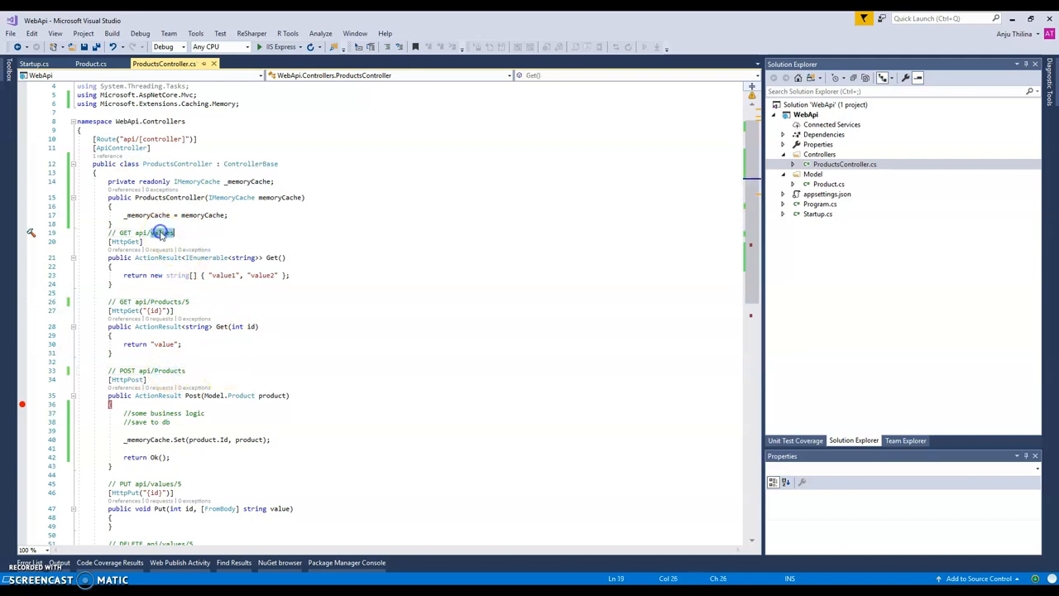
scroll(down, 3)
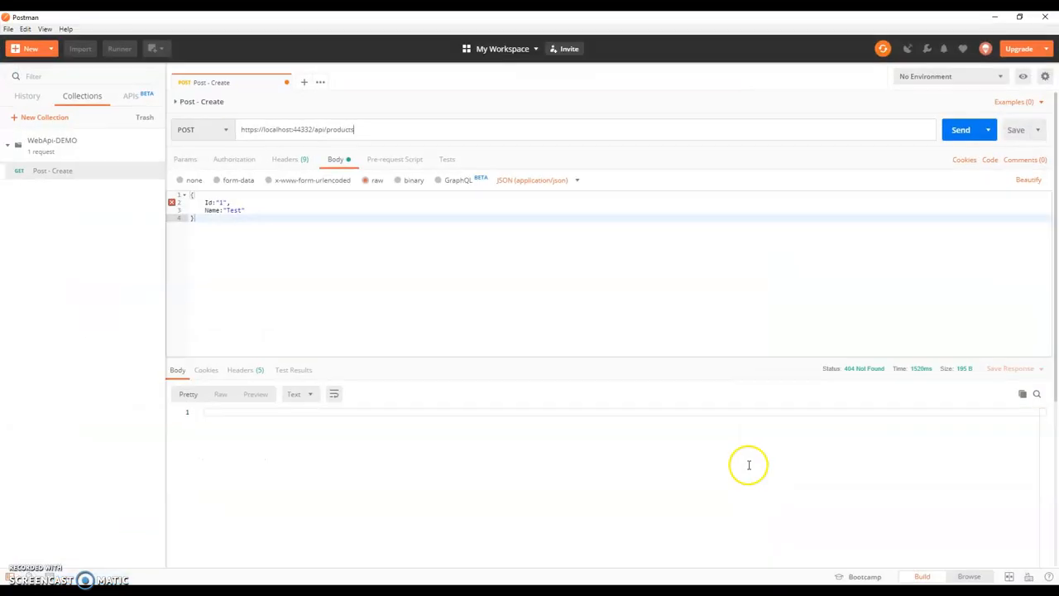
Resend the POST to api/products with the Id 1 Test product and get 200 OK
click(961, 130)
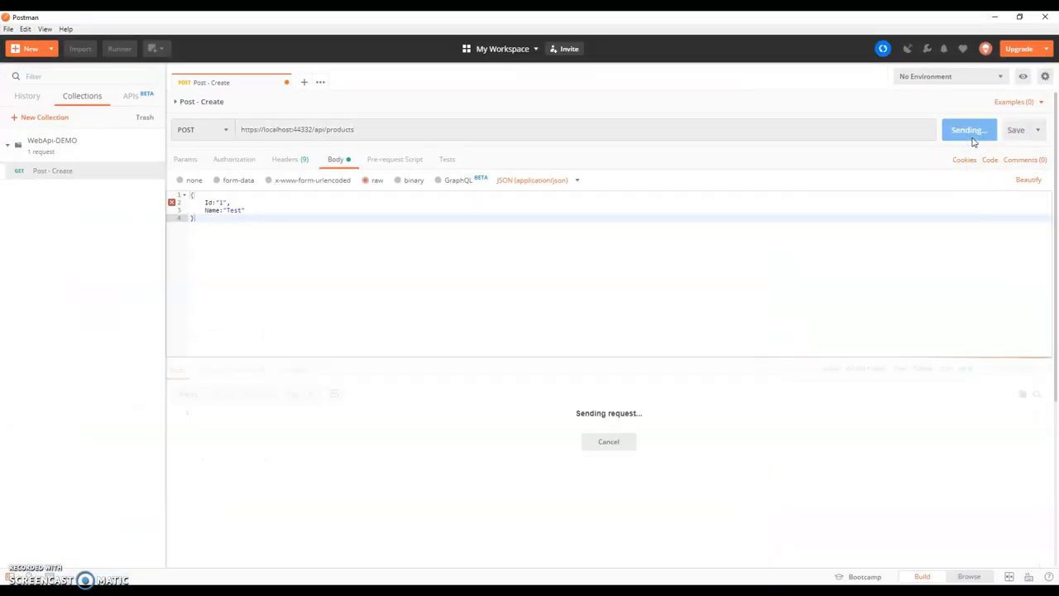
click(964, 130)
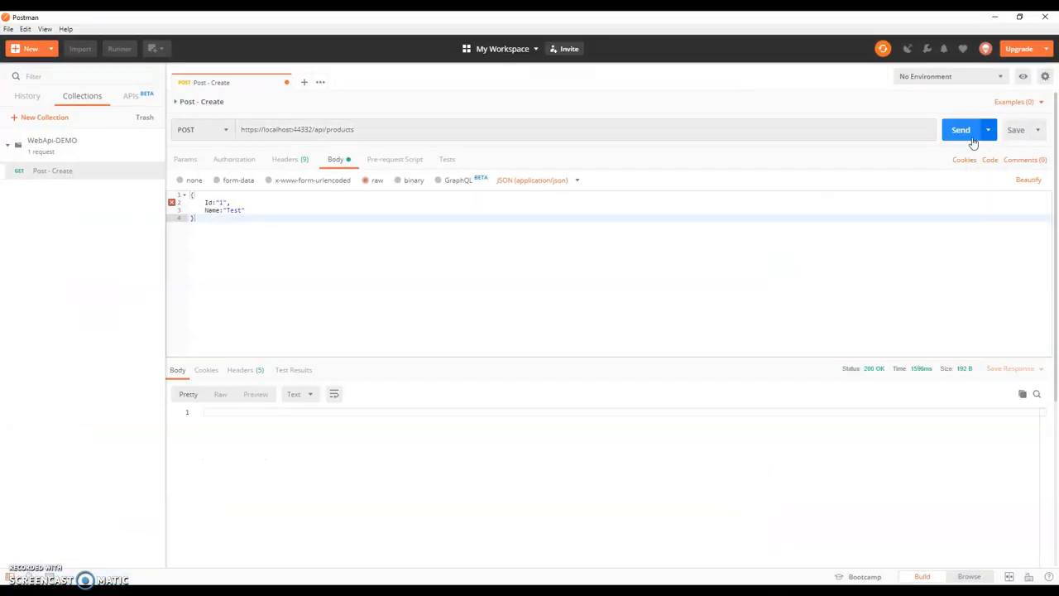
mouse_move(874, 368)
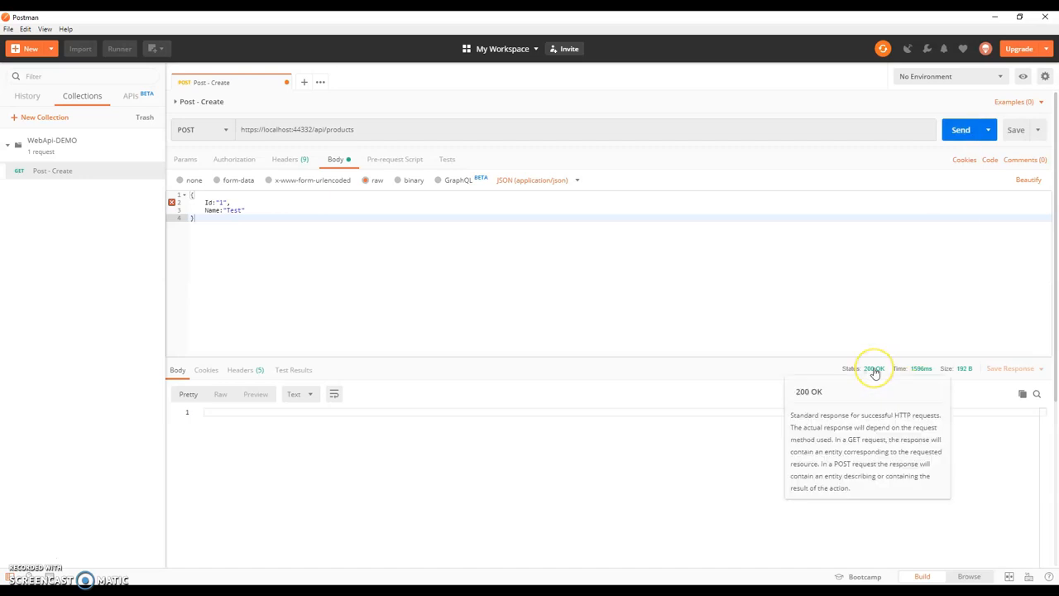
mouse_move(253, 198)
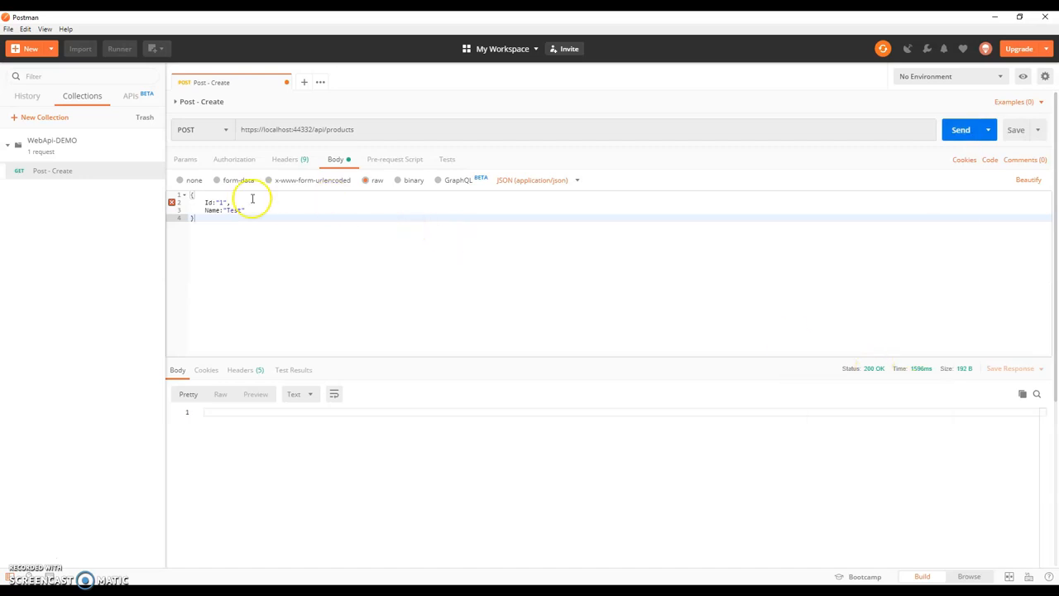
mouse_move(725, 283)
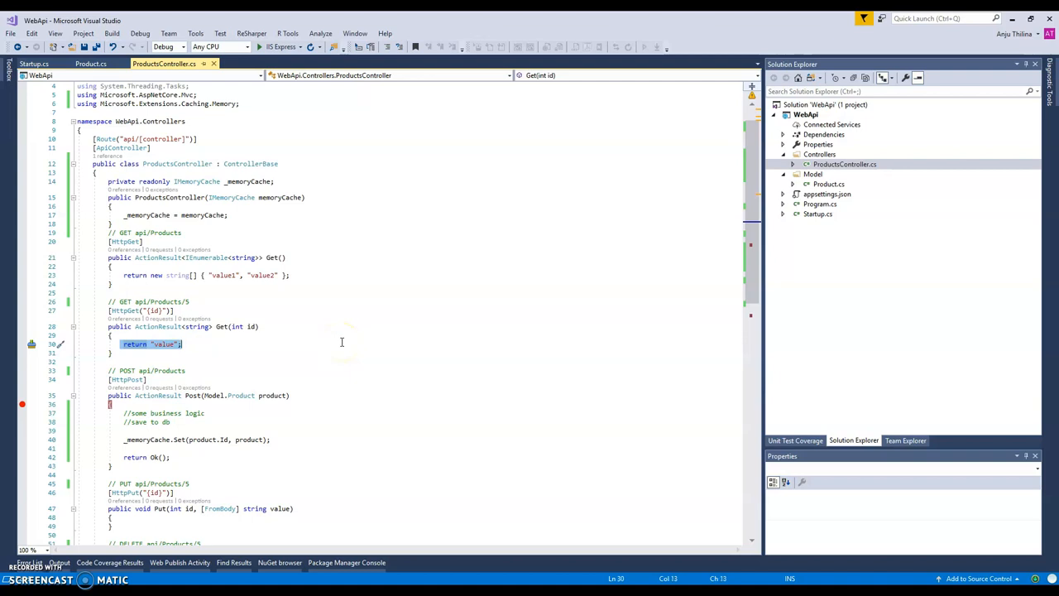
Make Get(int id) read product via _memoryCache.Get<Model.Product>(id) and return Ok(product)
text(produ)
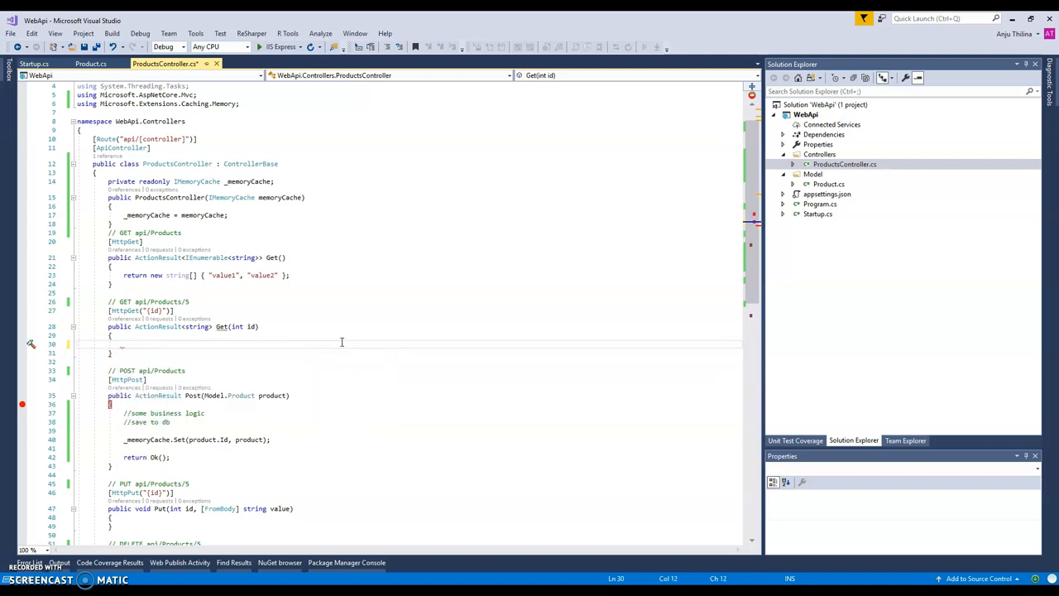
text(Model.)
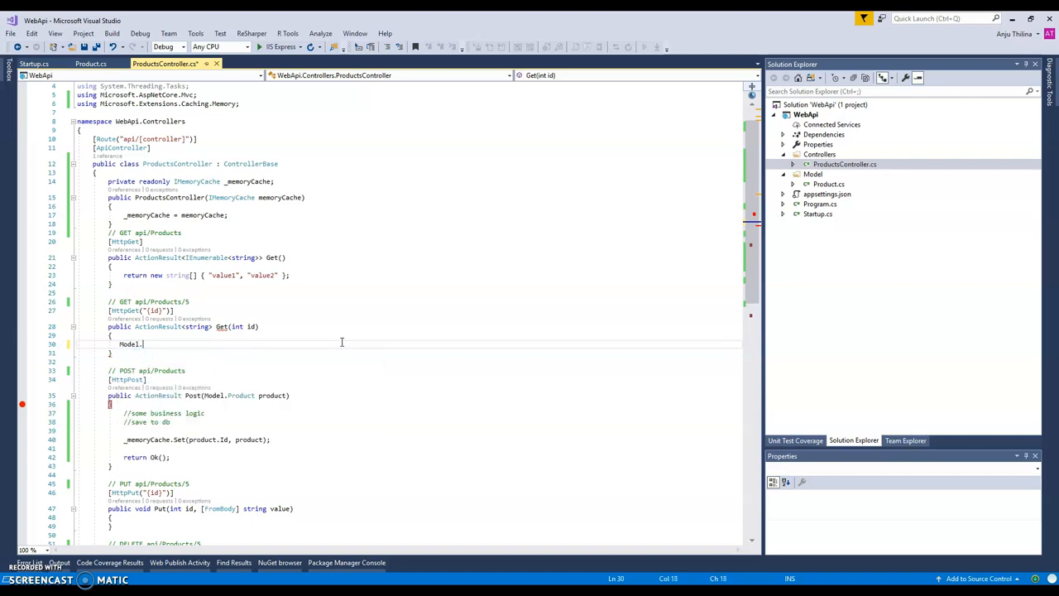
text(Product)
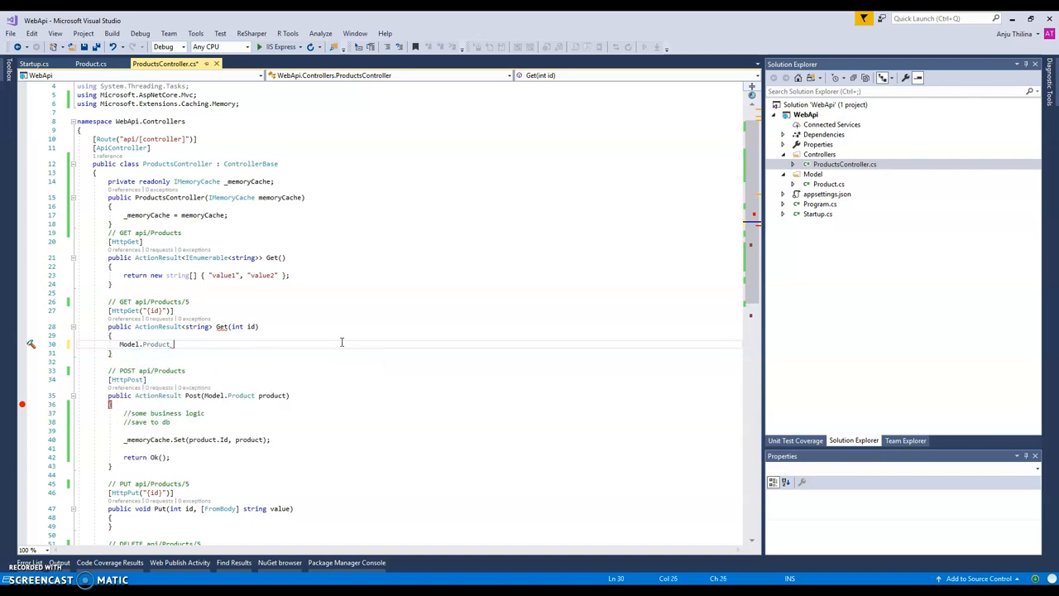
text(product=)
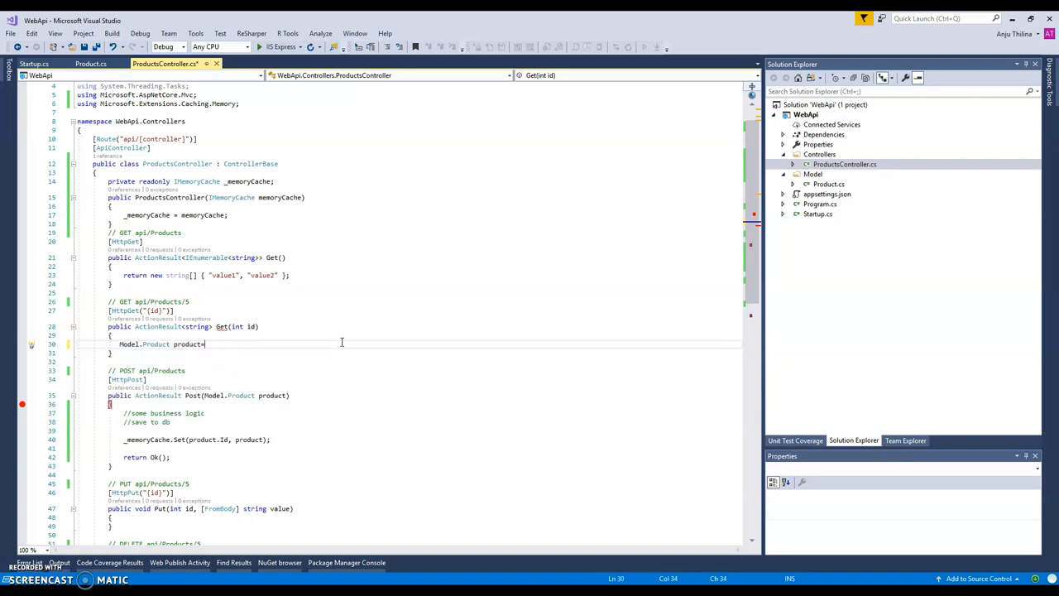
text(_memoryCache.g)
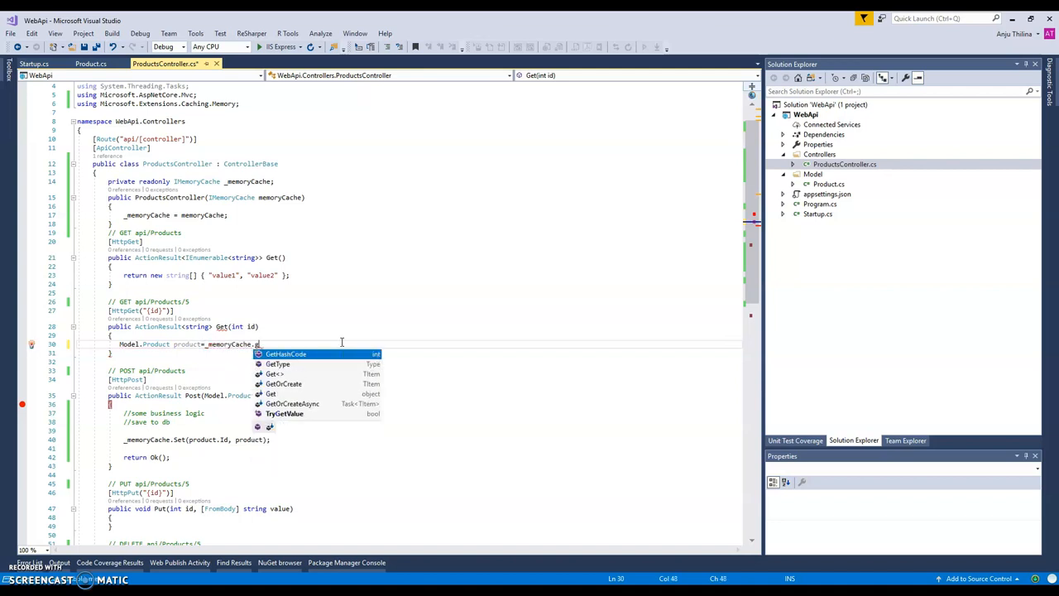
text(Get<>())
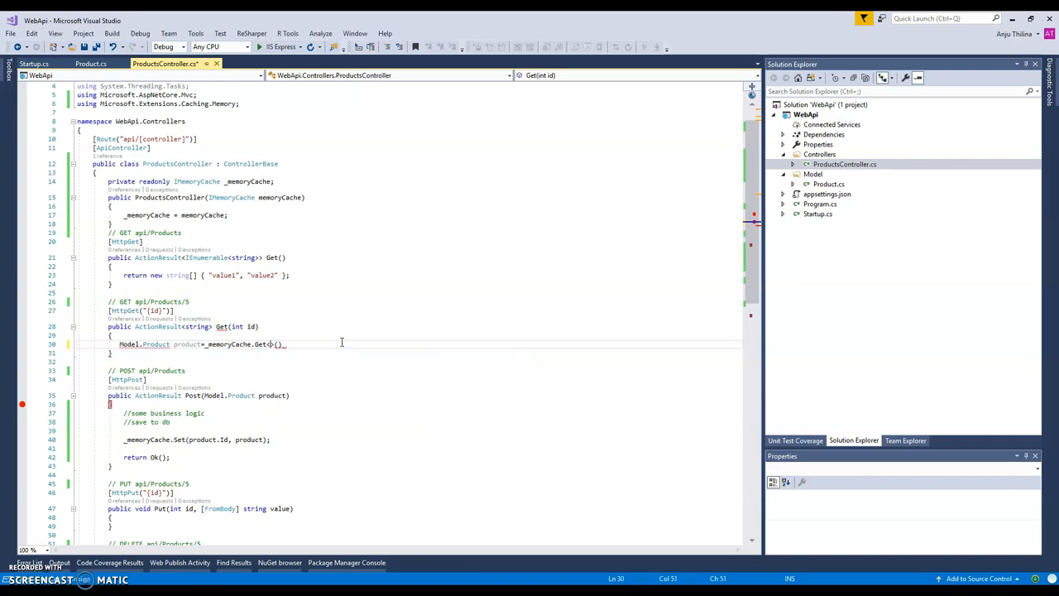
text(Model.Product)
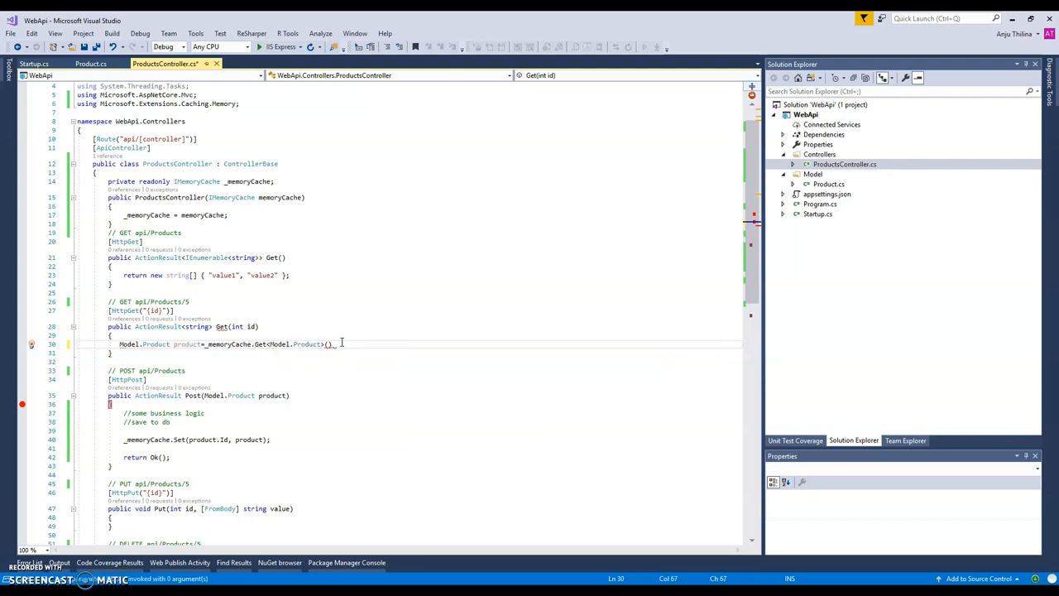
text(prod)
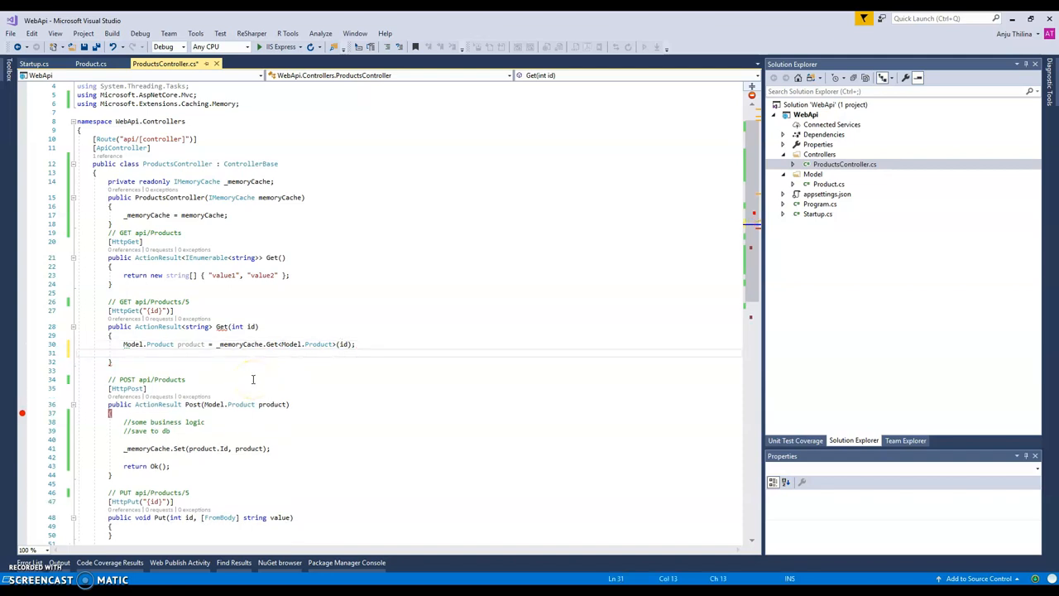
text(return Ok(product);)
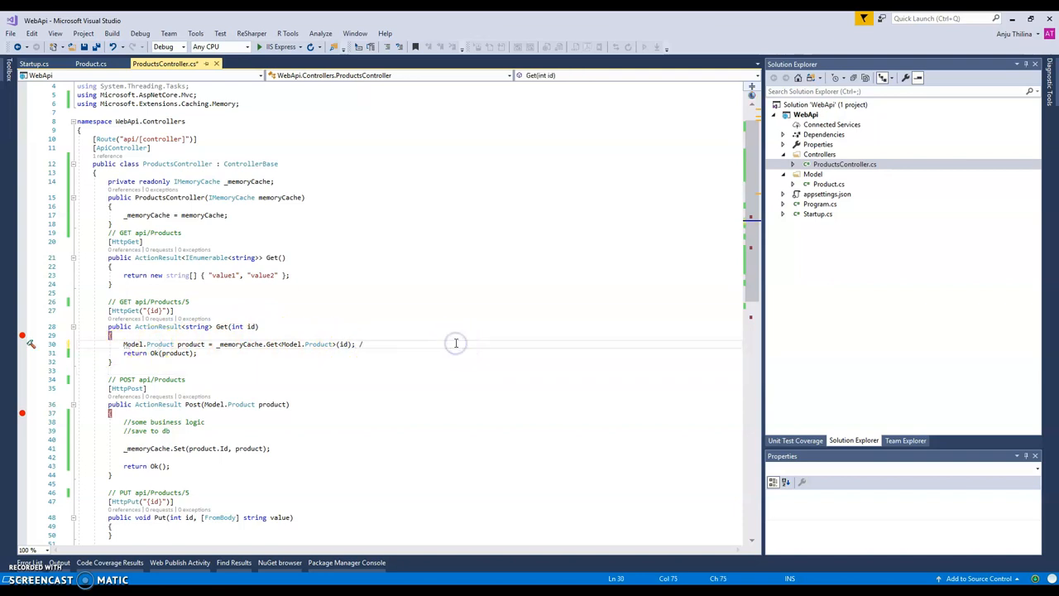
Add a 'getting from db' comment to the Get action
text(/getting form)
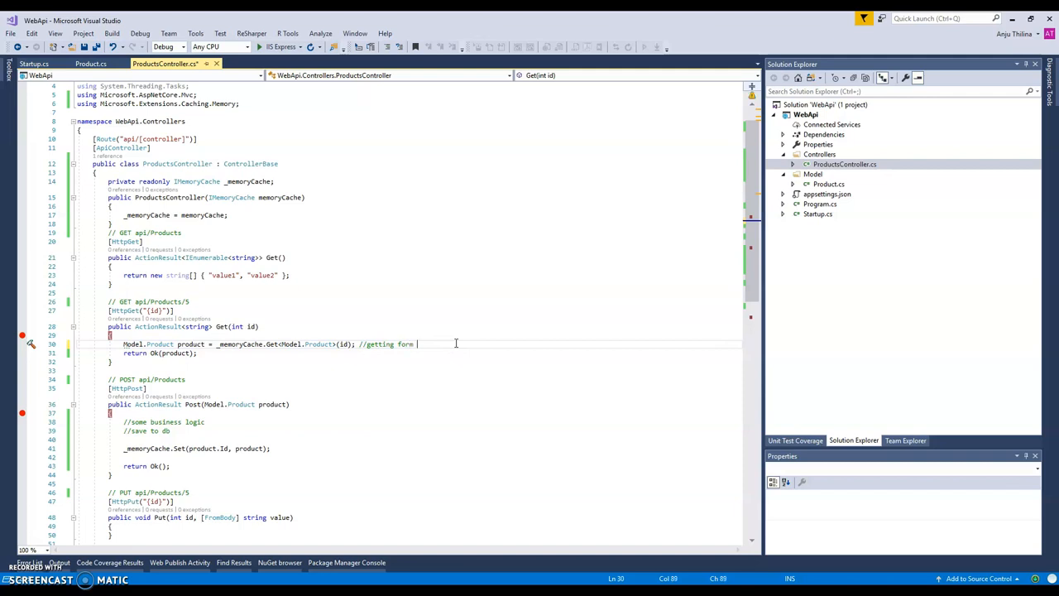
key(Backspace)
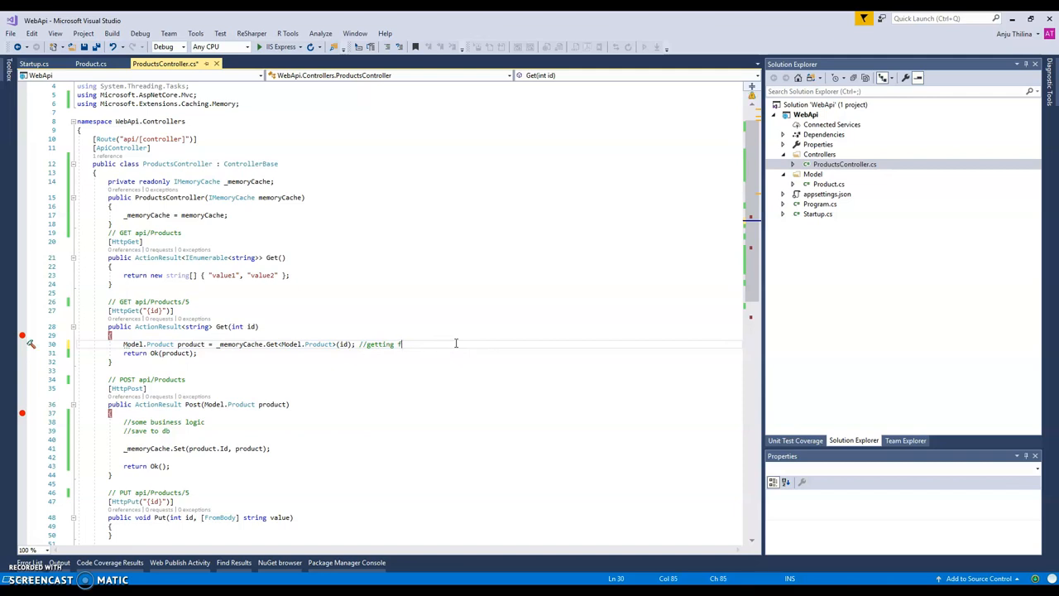
text(rom db)
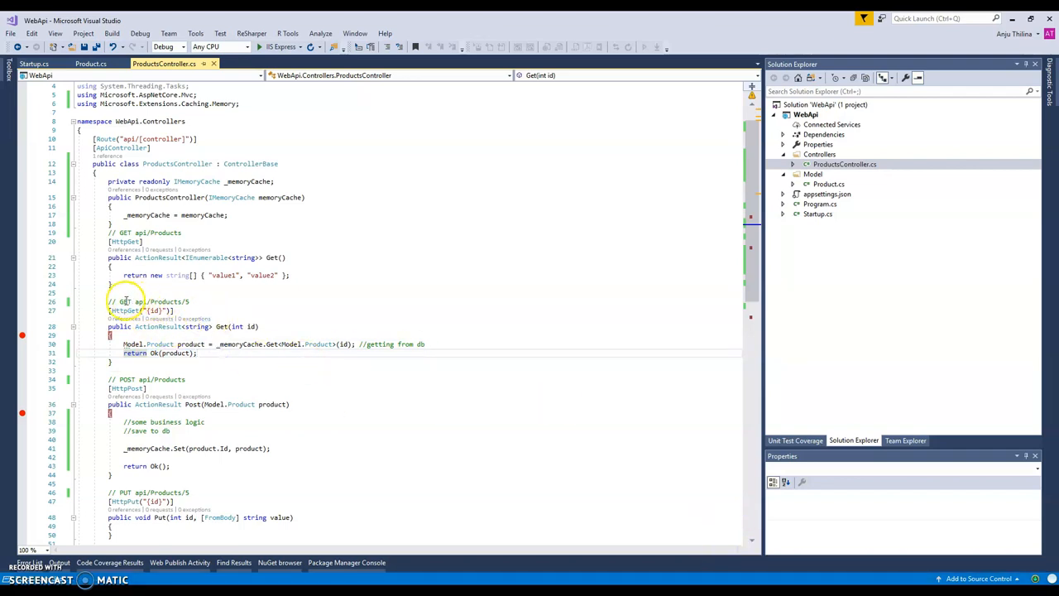
double_click(158, 301)
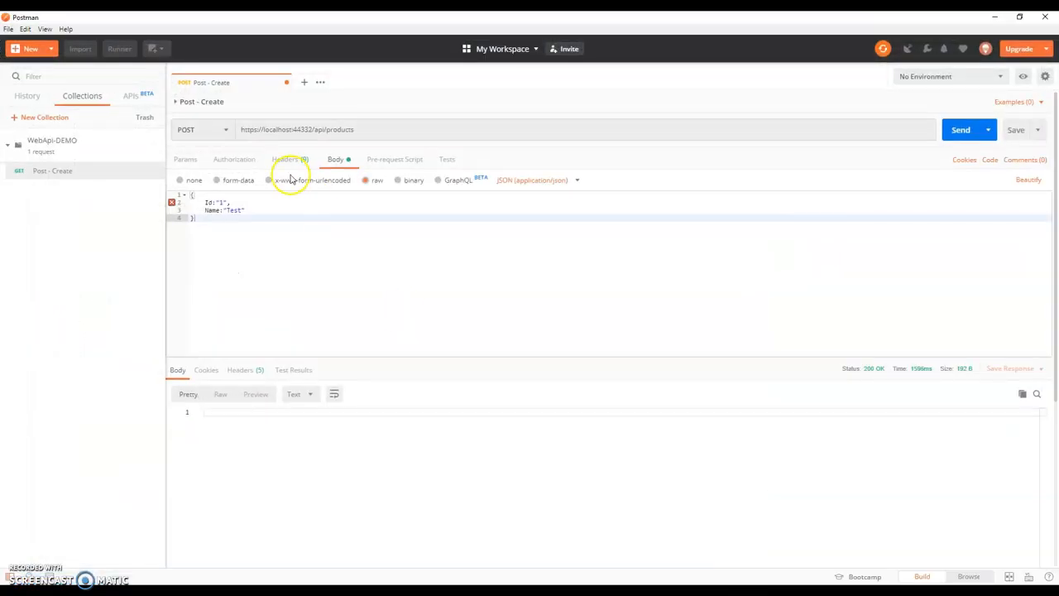
click(427, 82)
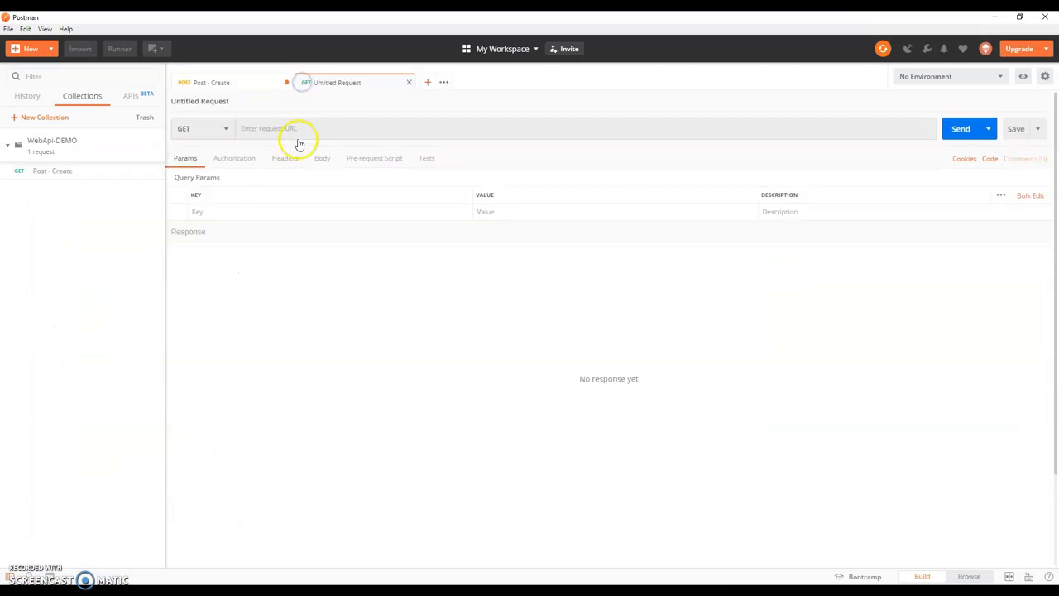
text(api/Products/5)
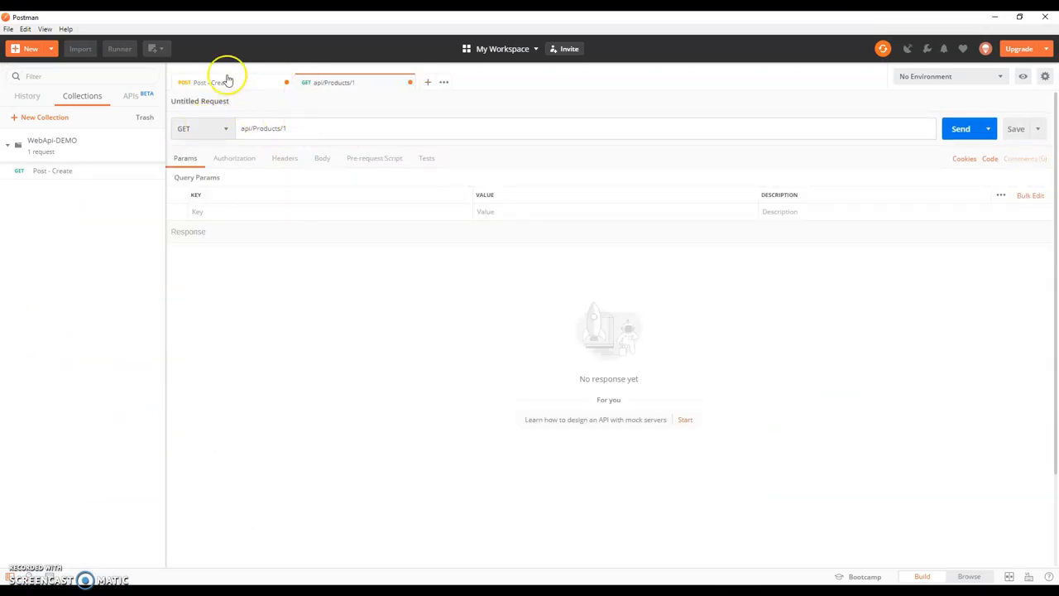
click(211, 81)
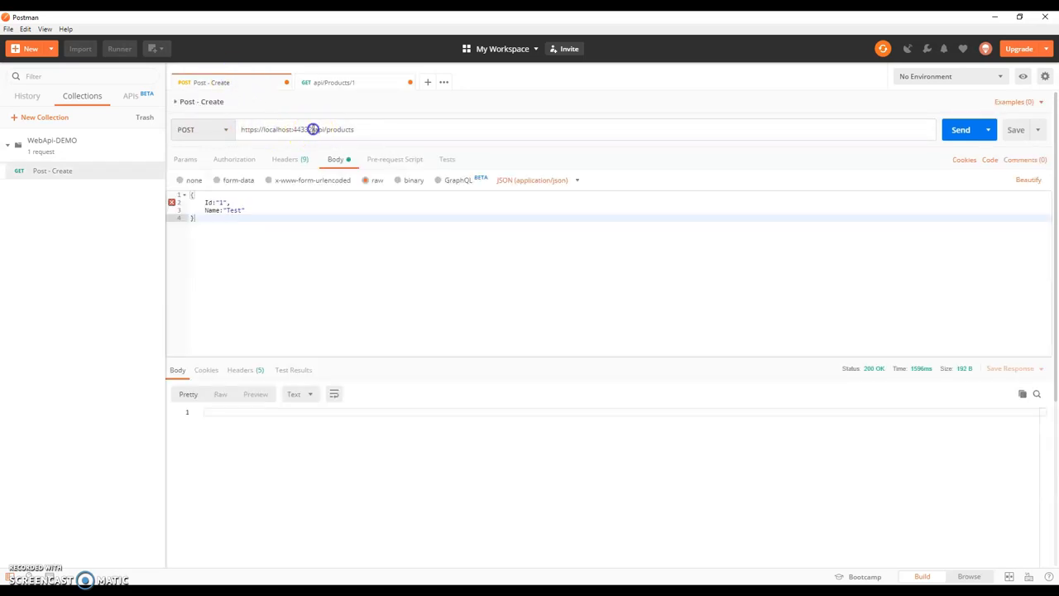
click(331, 82)
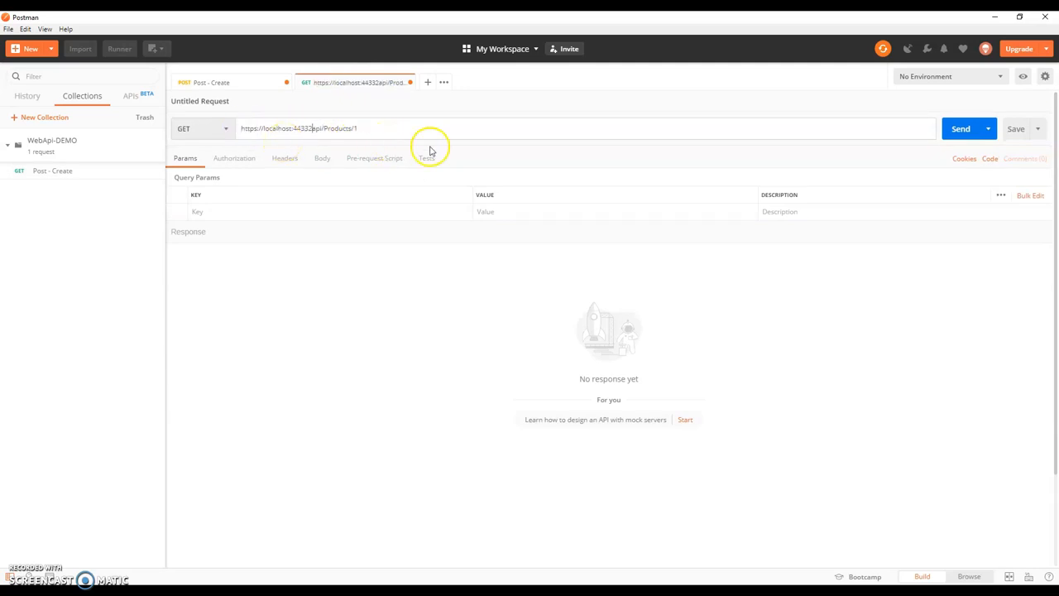
Send the GET request, receiving 400 Bad Request, and check its Body settings
click(961, 129)
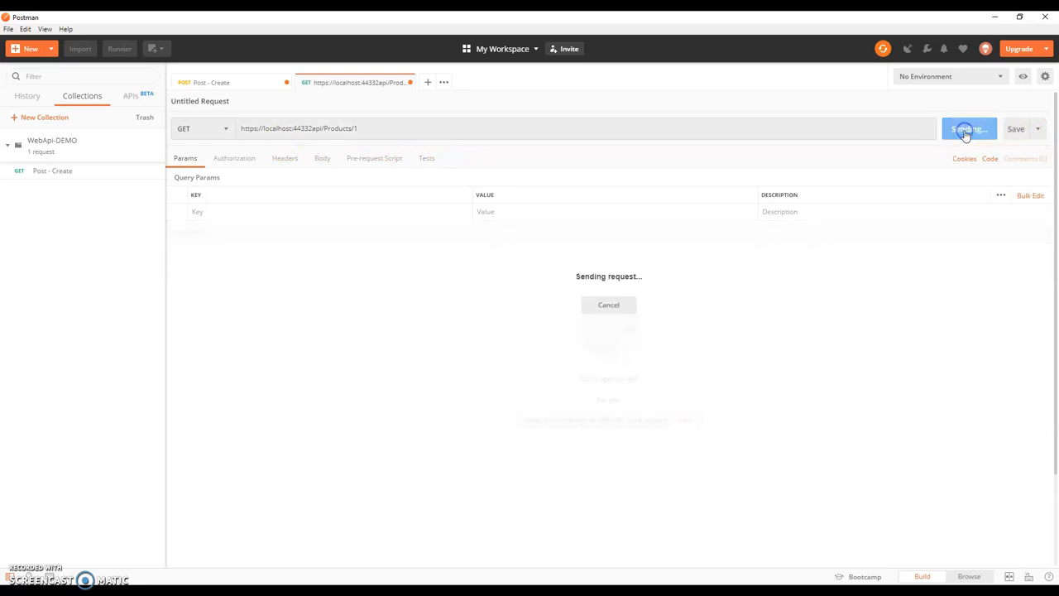
click(965, 129)
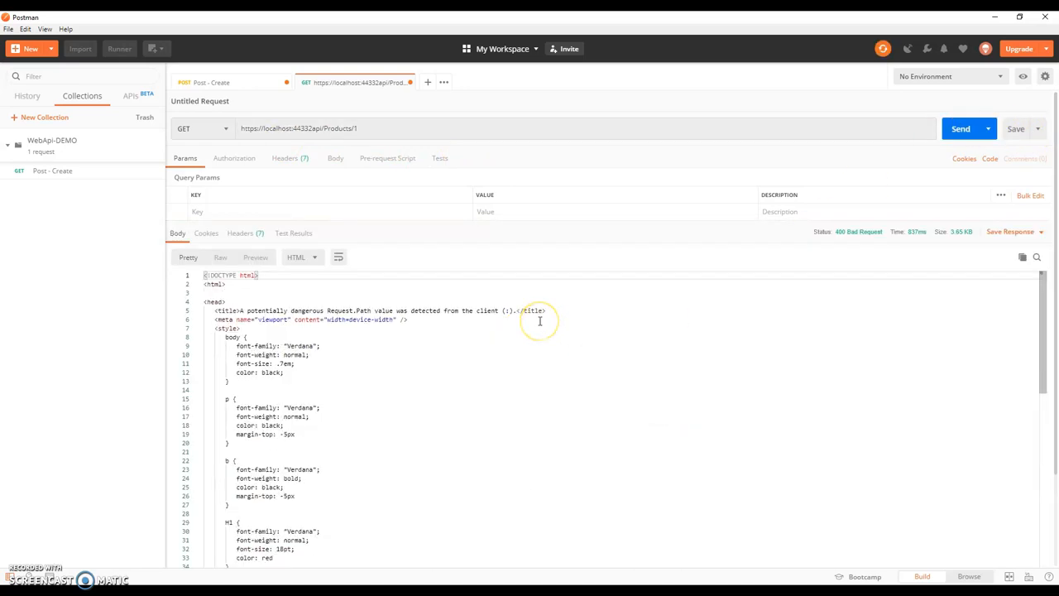
mouse_move(342, 185)
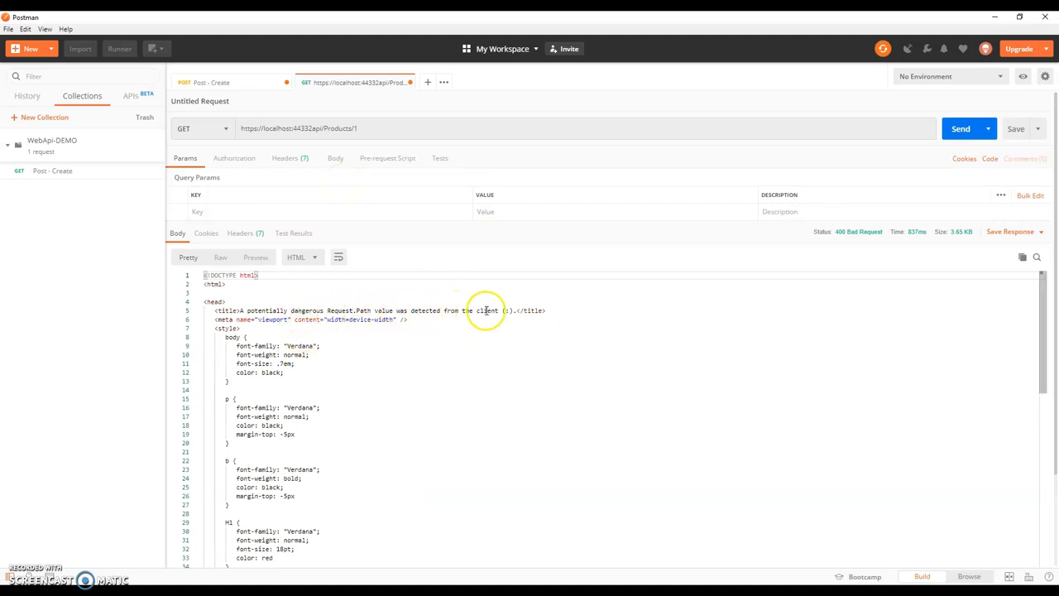
click(335, 158)
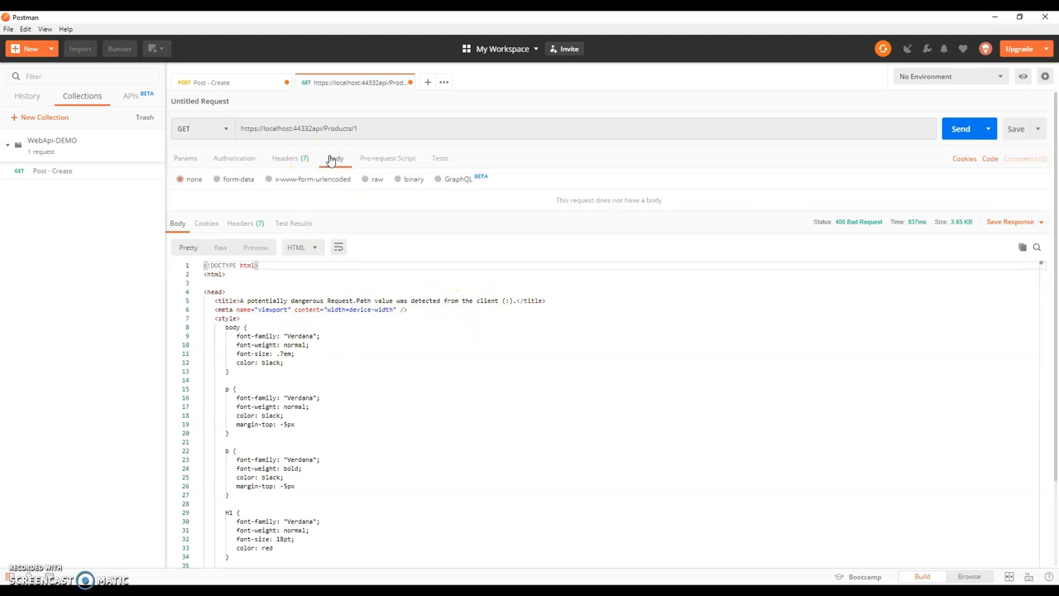
click(186, 158)
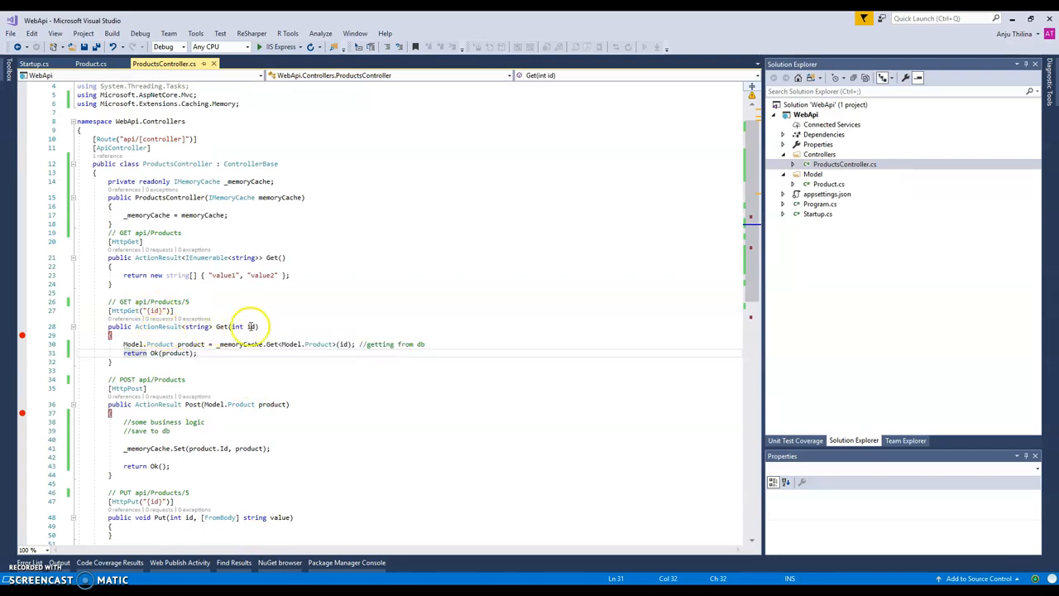
mouse_move(251, 326)
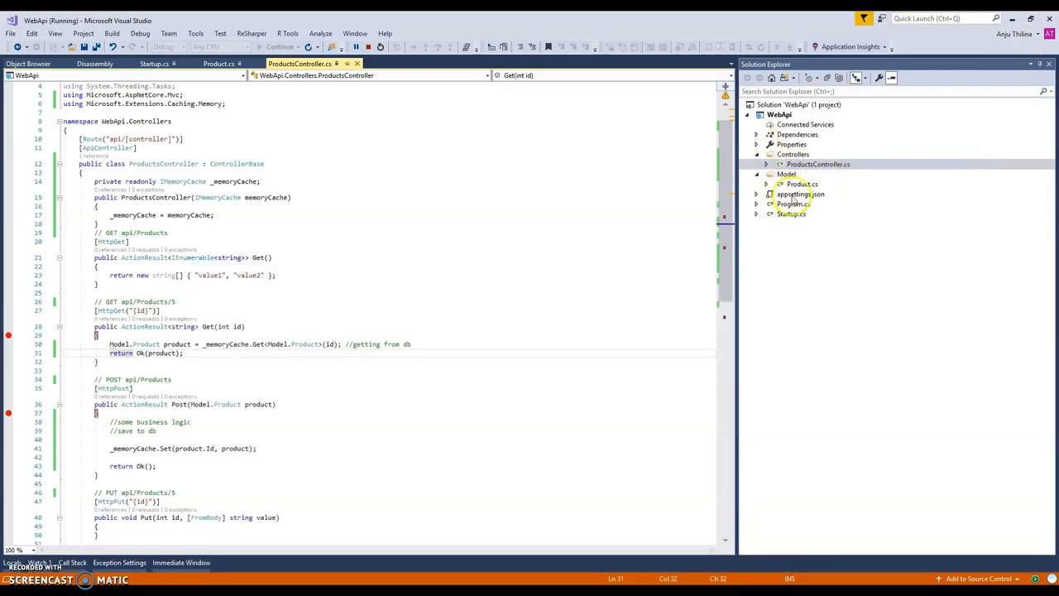
Change the IIS Express launchUrl in launchSettings.json from api/values to api/Products
double_click(800, 193)
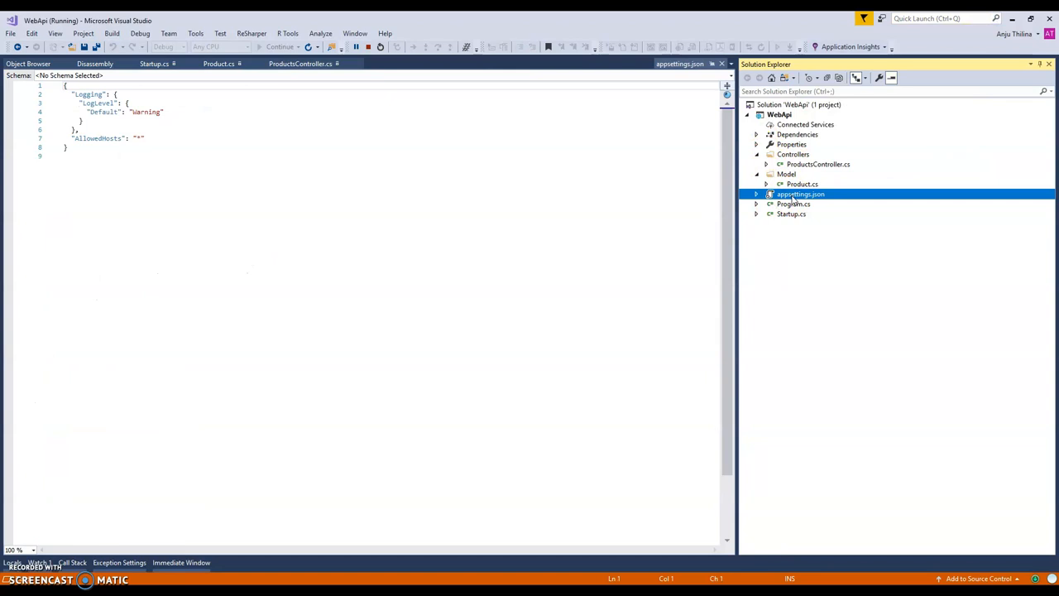
click(755, 154)
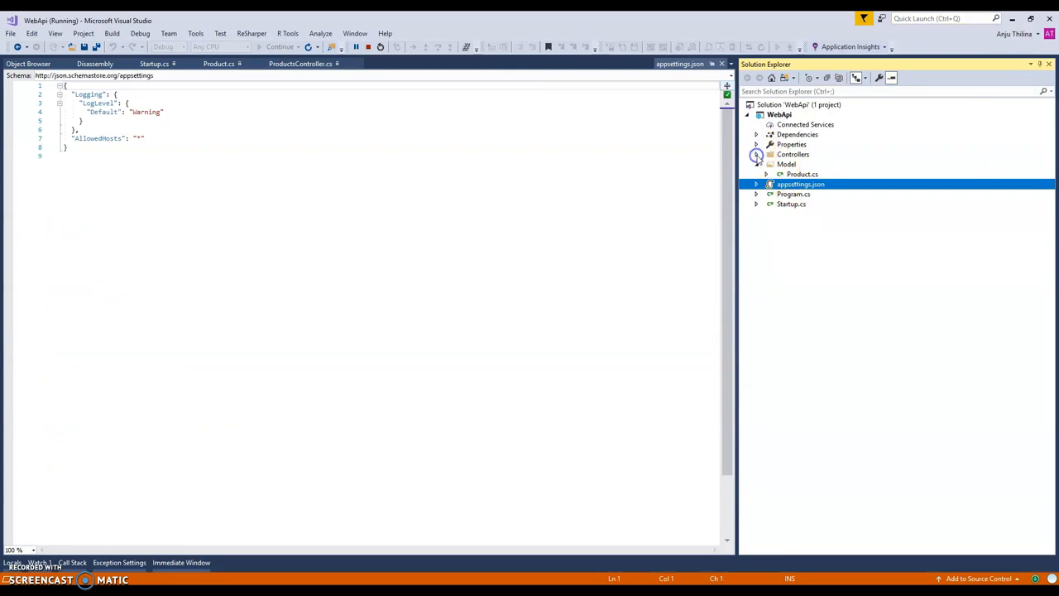
double_click(815, 155)
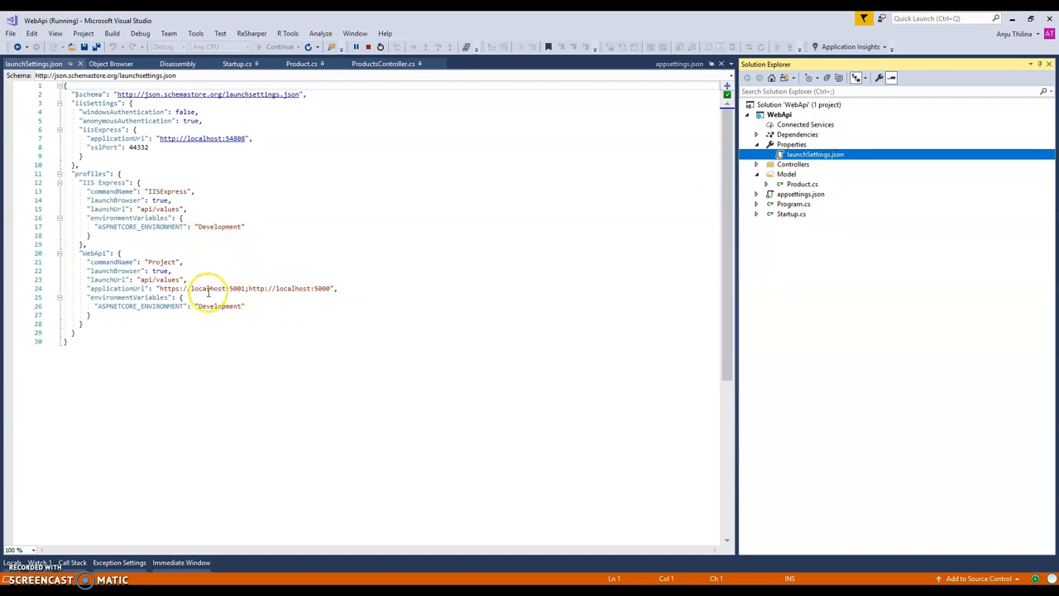
double_click(167, 208)
text(Pro)
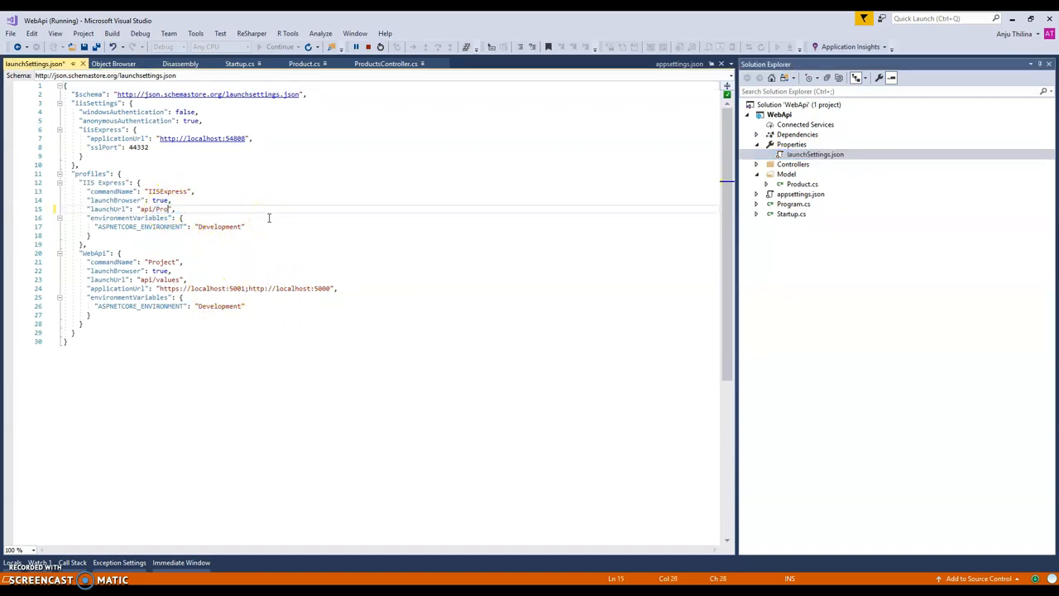
text(ducts)
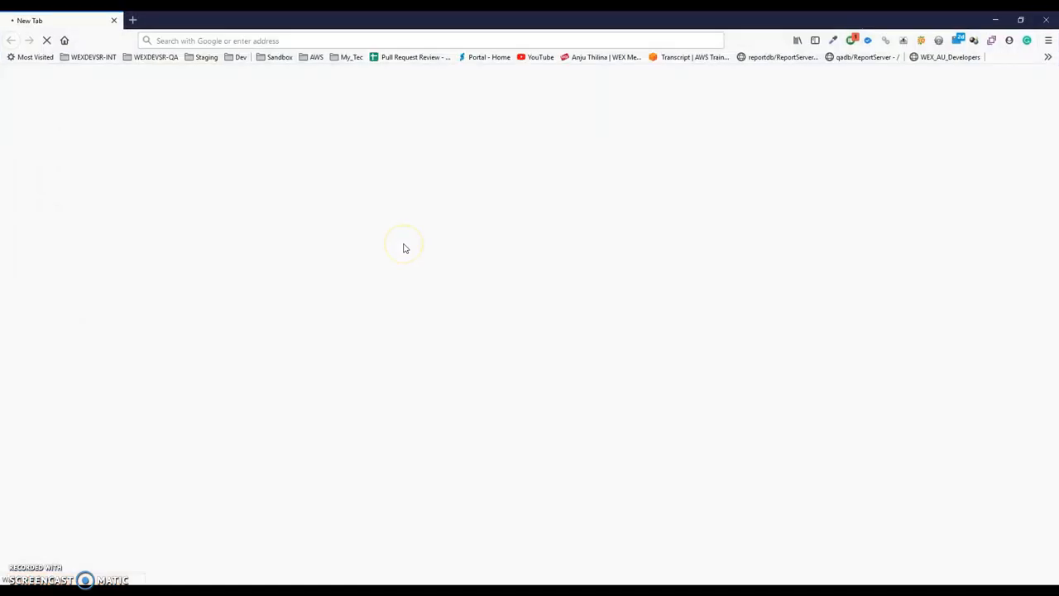
mouse_move(440, 250)
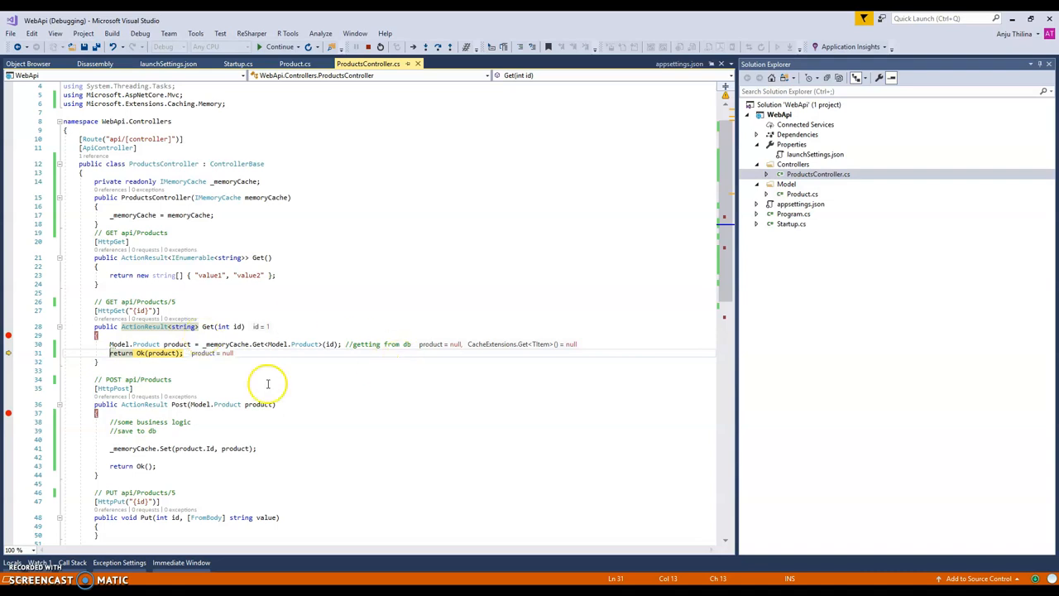
Start debugging the WebApi project so the Get(int id) breakpoint hits with a null product
click(280, 46)
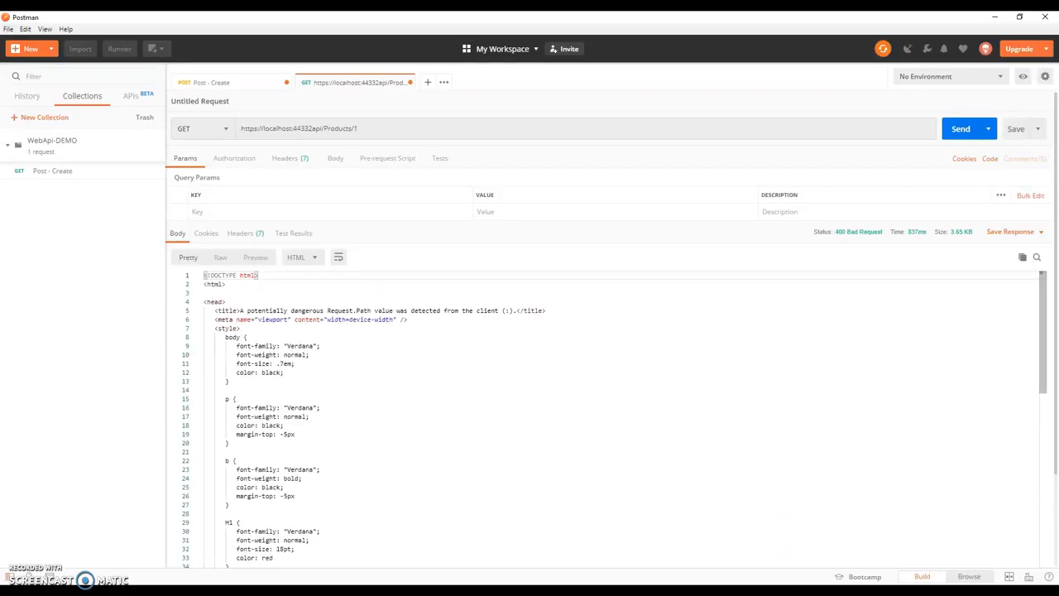
Resend the Post - Create request with Id 1 and Name Test
click(211, 82)
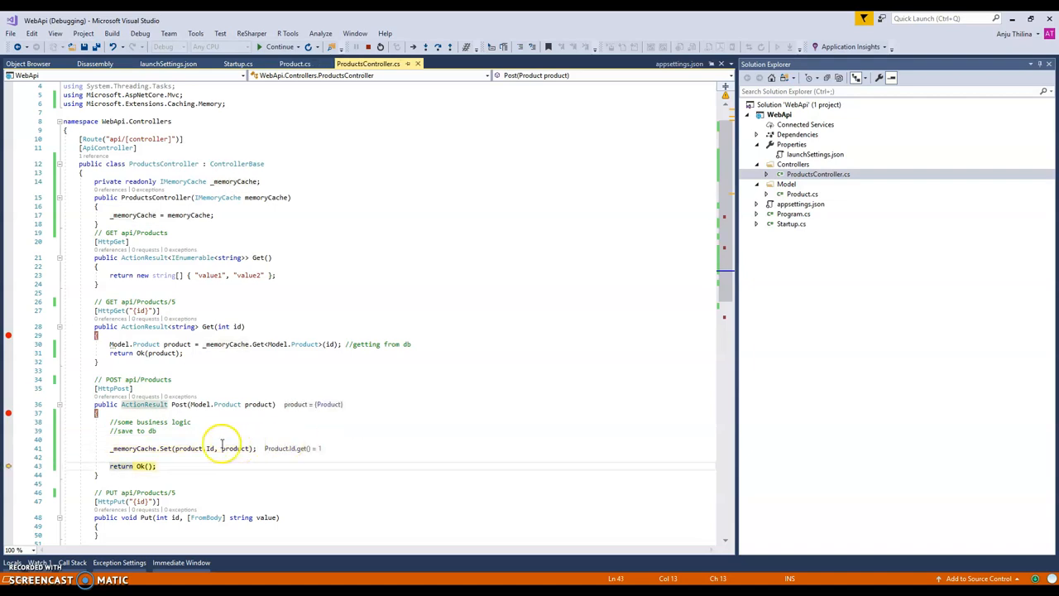
mouse_move(237, 447)
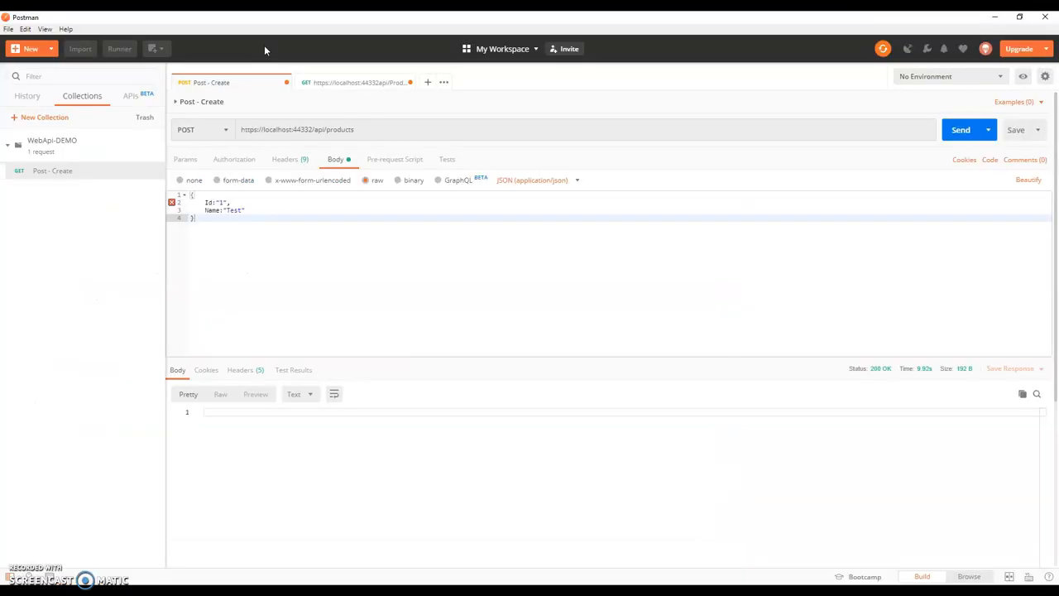
mouse_move(881, 368)
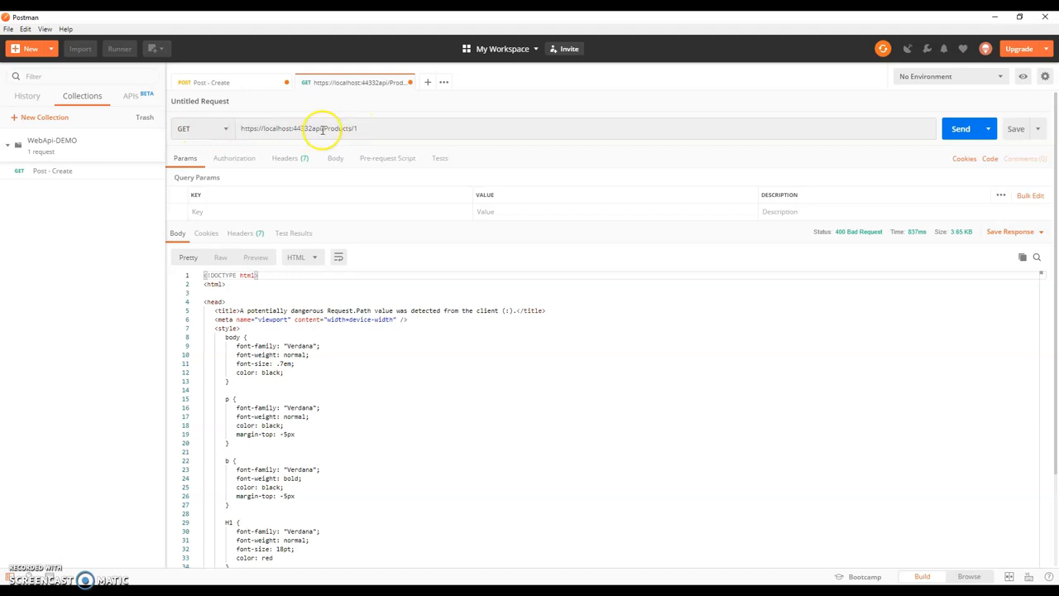
Resend GET Products/1 and preview the 400 'potentially dangerous Request.Path' error page
click(364, 128)
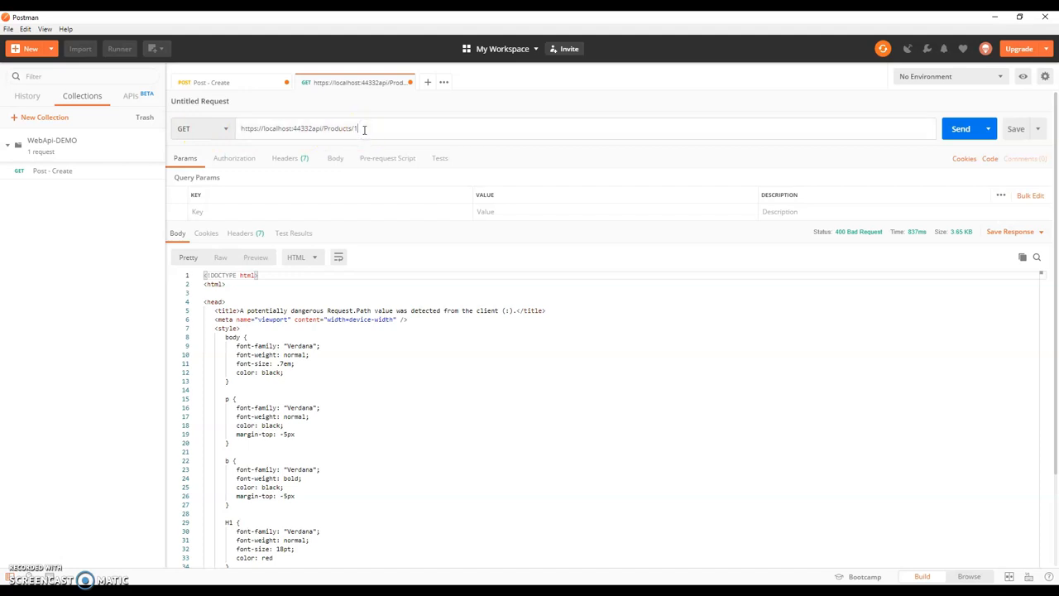
mouse_move(847, 128)
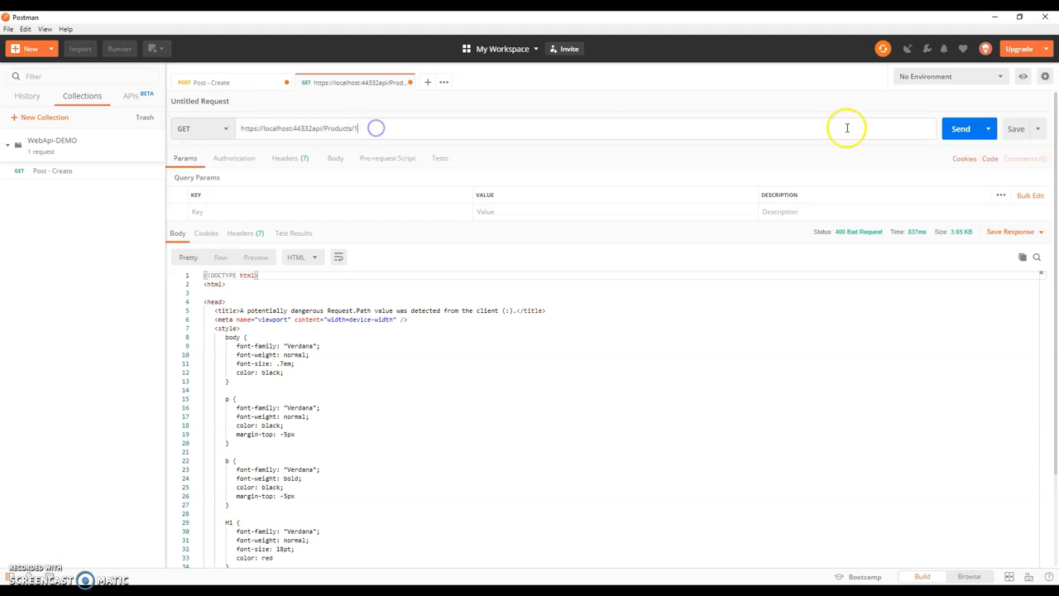
click(961, 128)
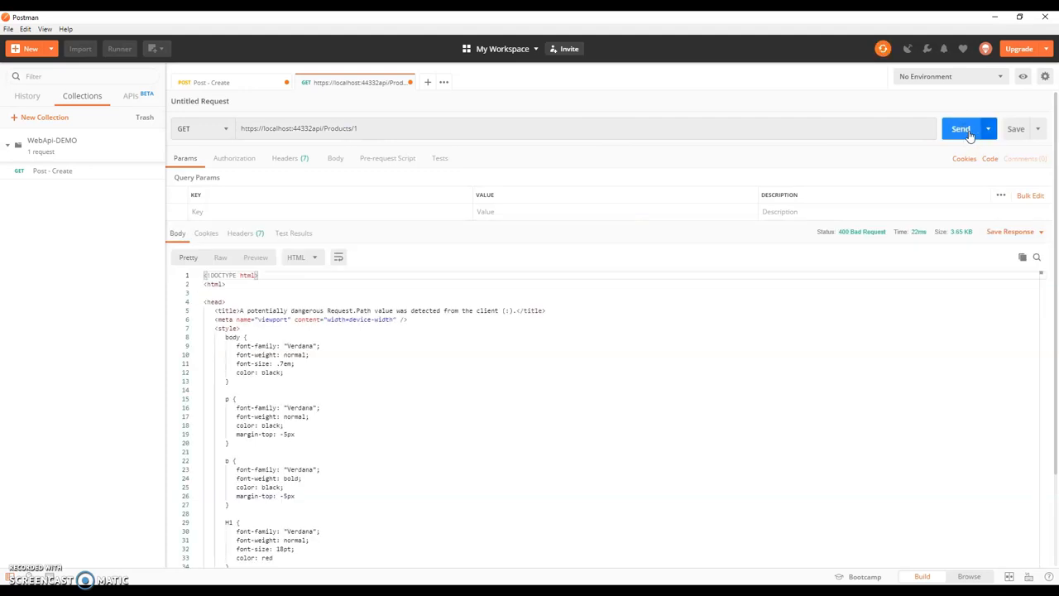
click(285, 158)
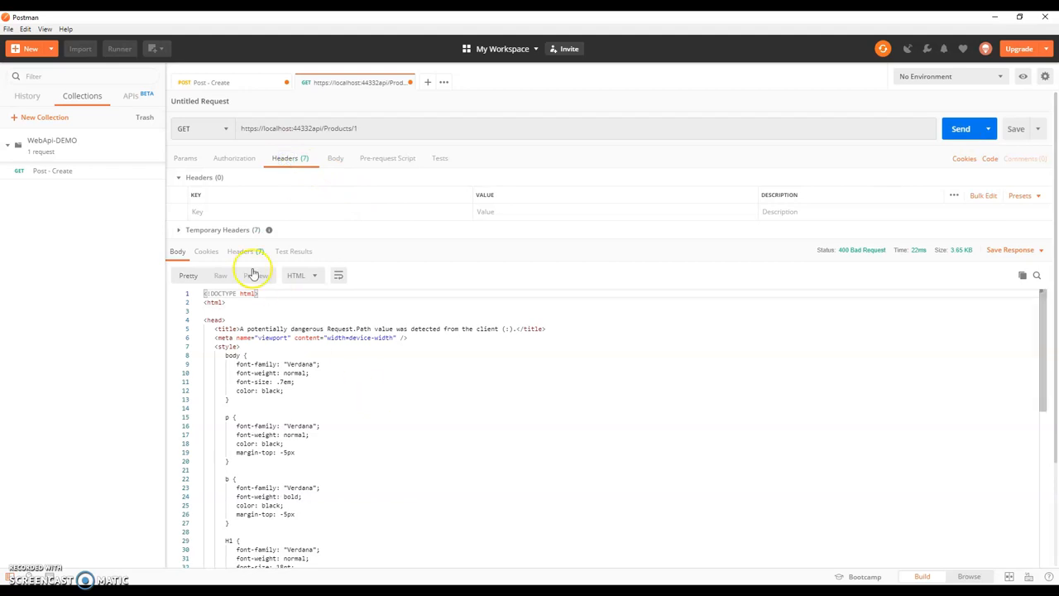
click(256, 275)
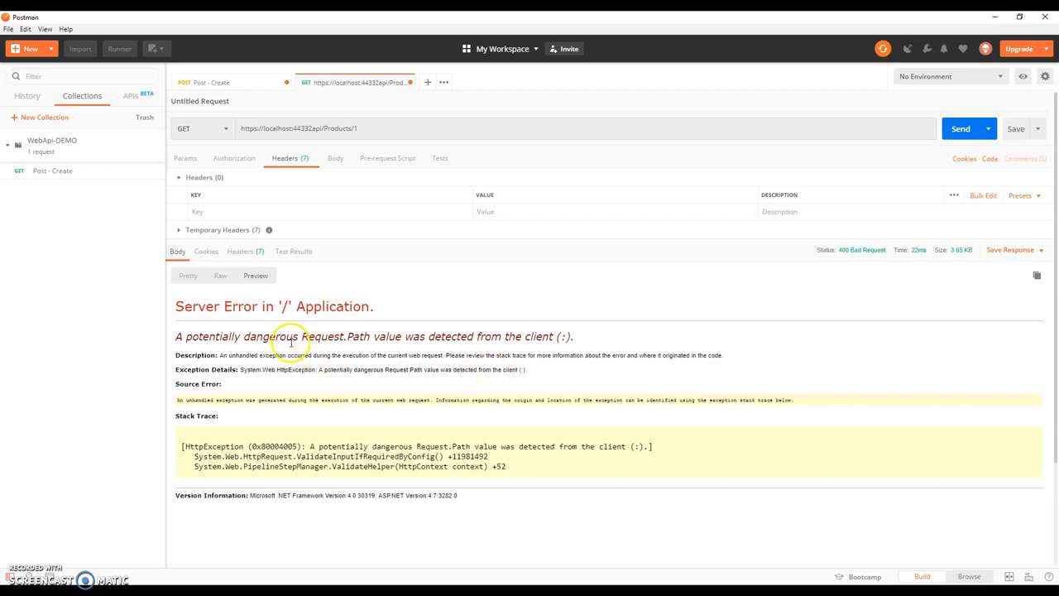
mouse_move(492, 336)
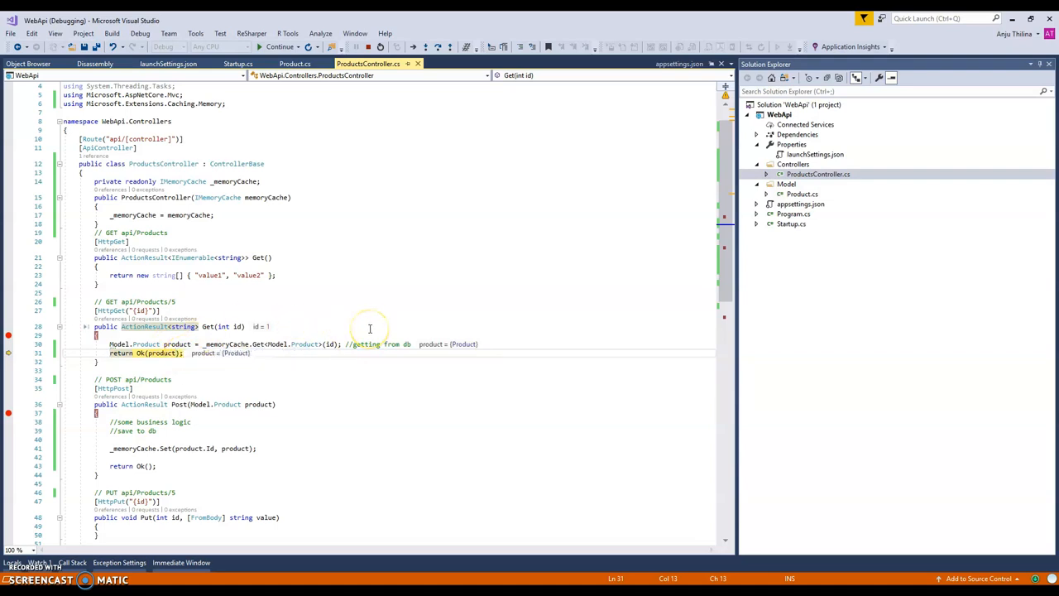
click(278, 47)
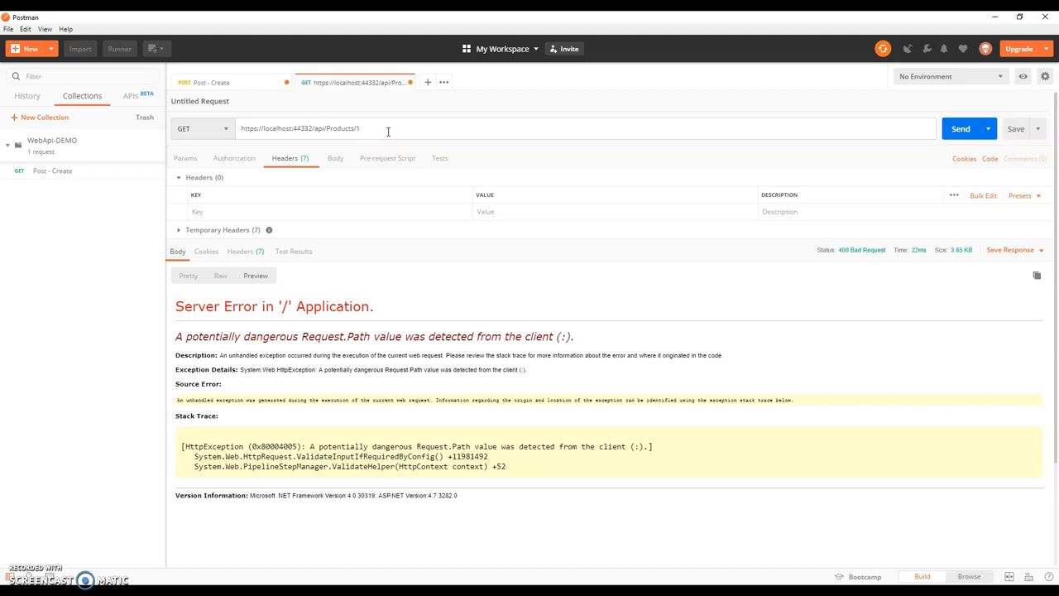
click(335, 158)
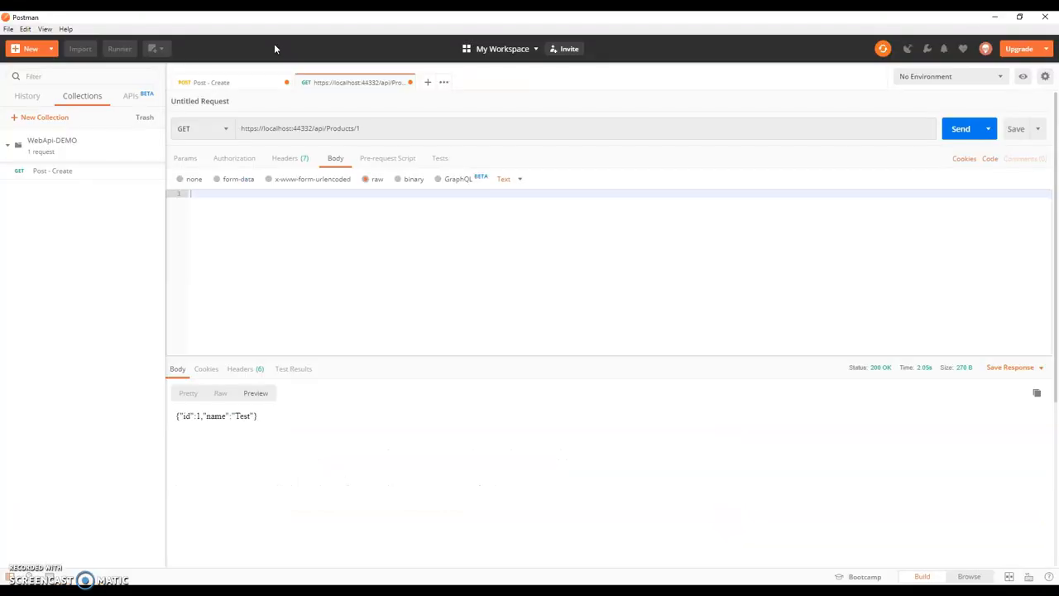
View the 200 OK response as Pretty JSON (id 1, name Test) and retype /1 in the URL
click(188, 392)
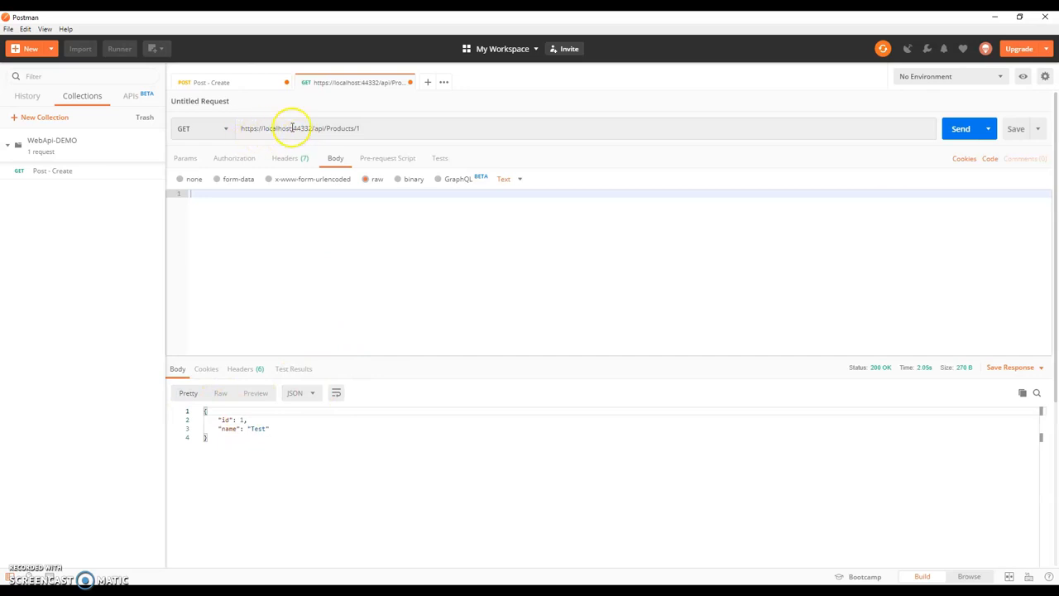
mouse_move(249, 290)
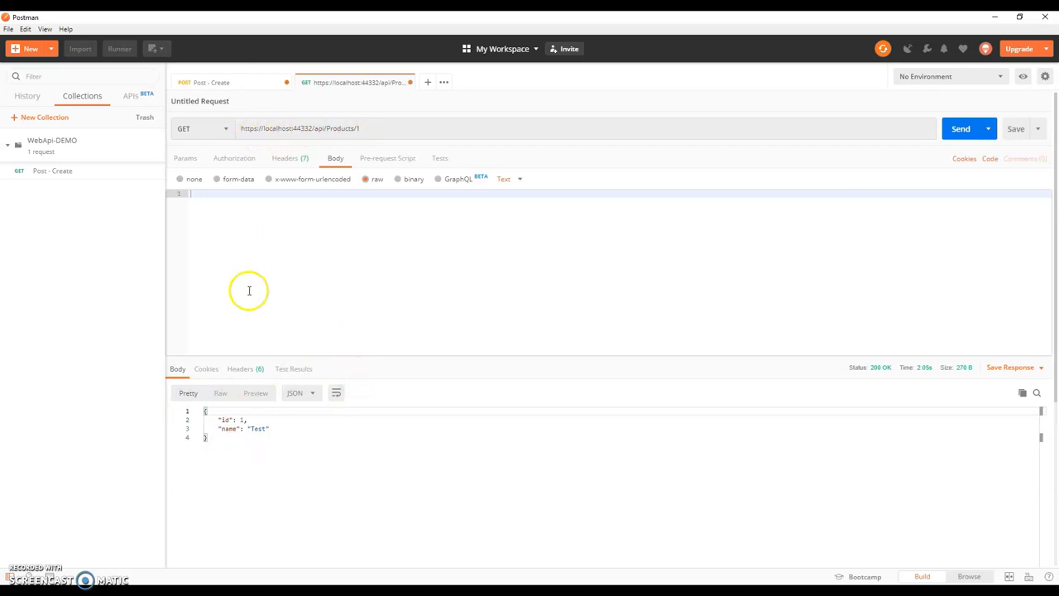
click(355, 128)
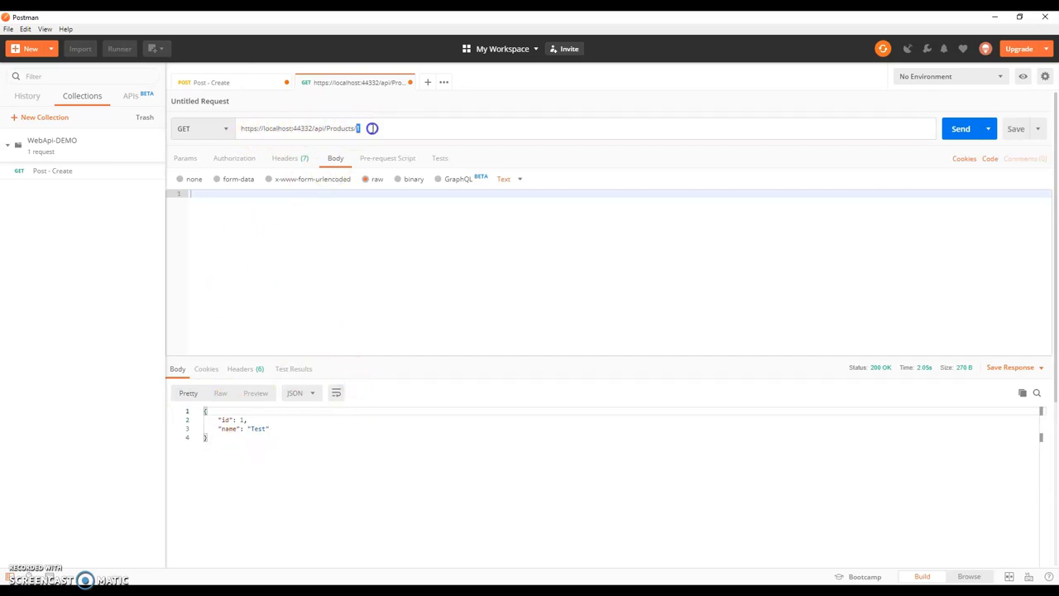
text(/1)
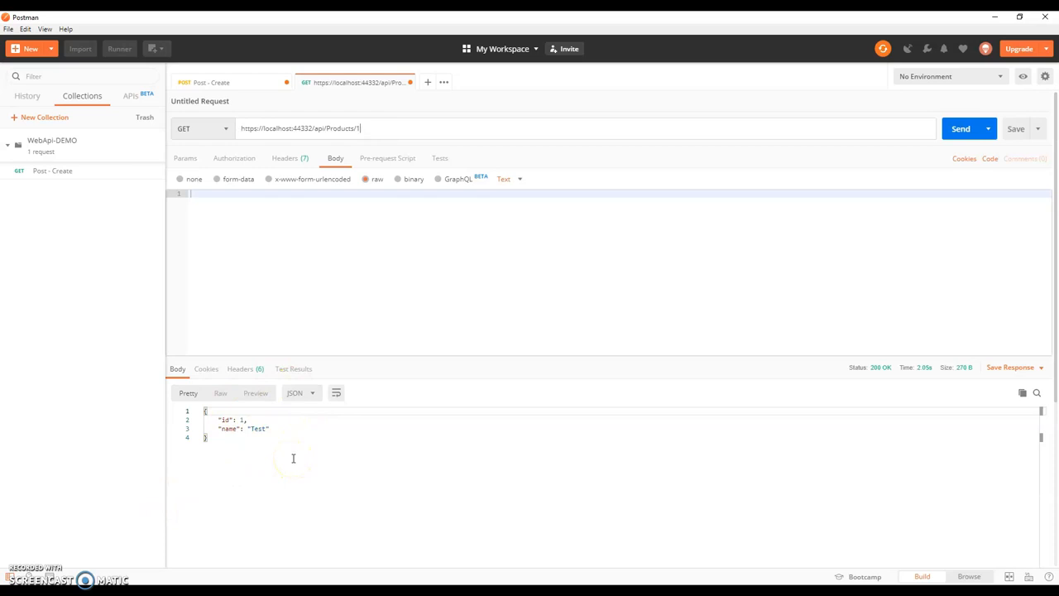
mouse_move(801, 311)
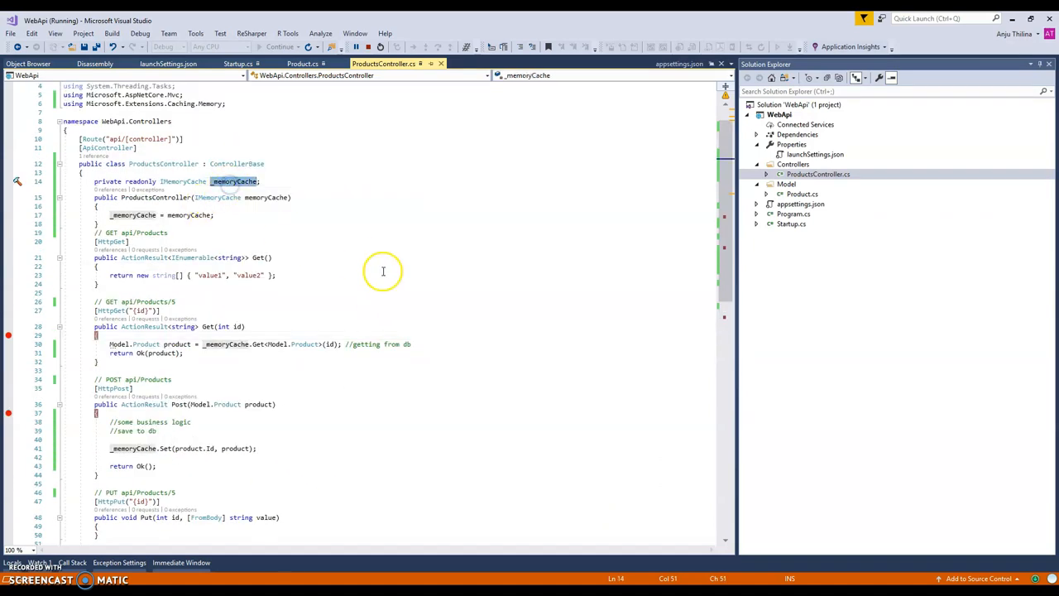
Scroll through ProductsController.cs to review the cache-backed Get and Post actions
scroll(down, 3)
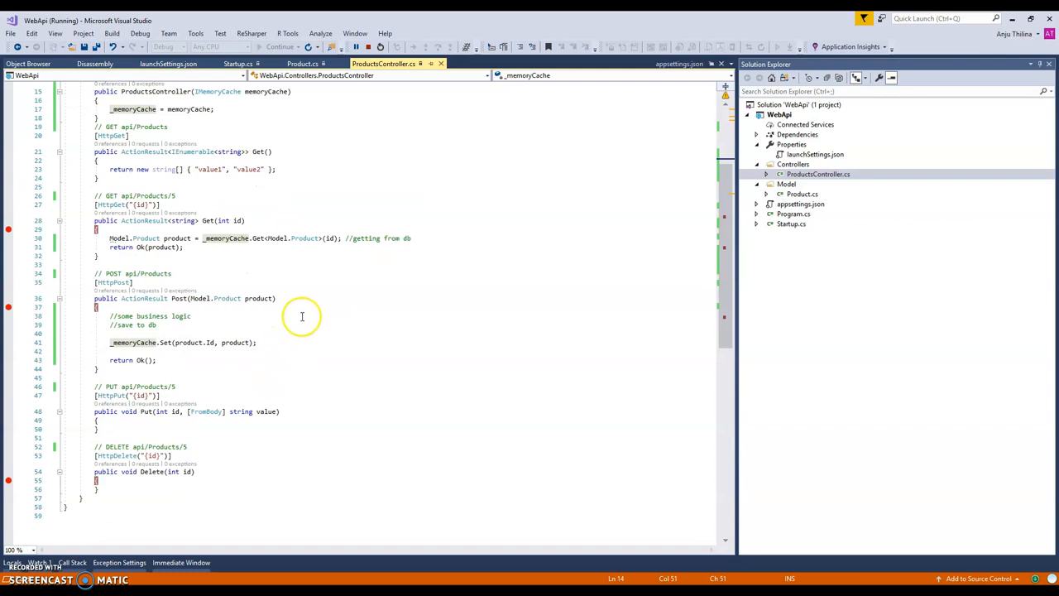
scroll(up, 3)
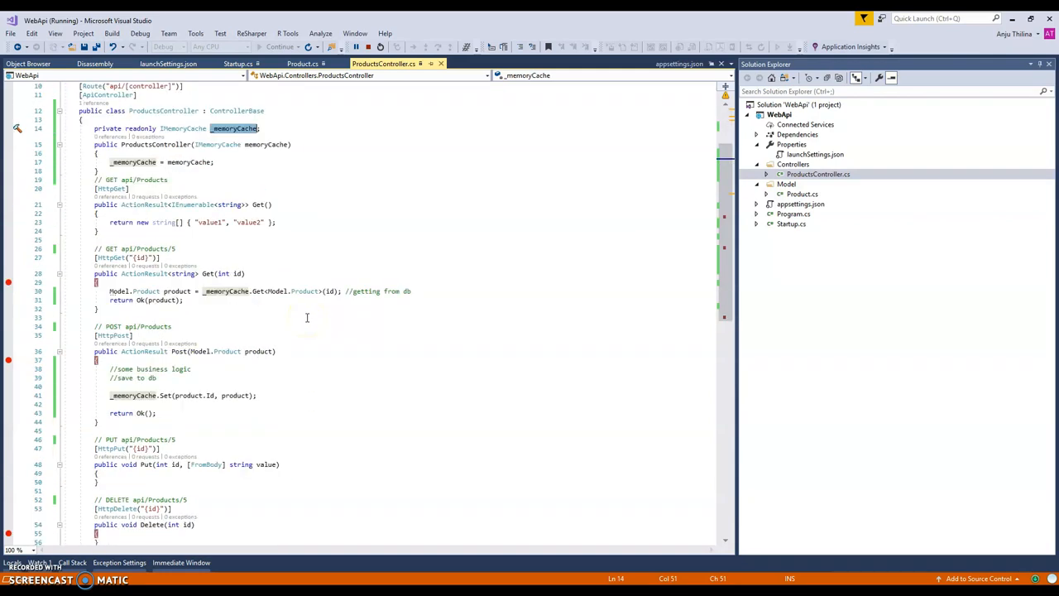